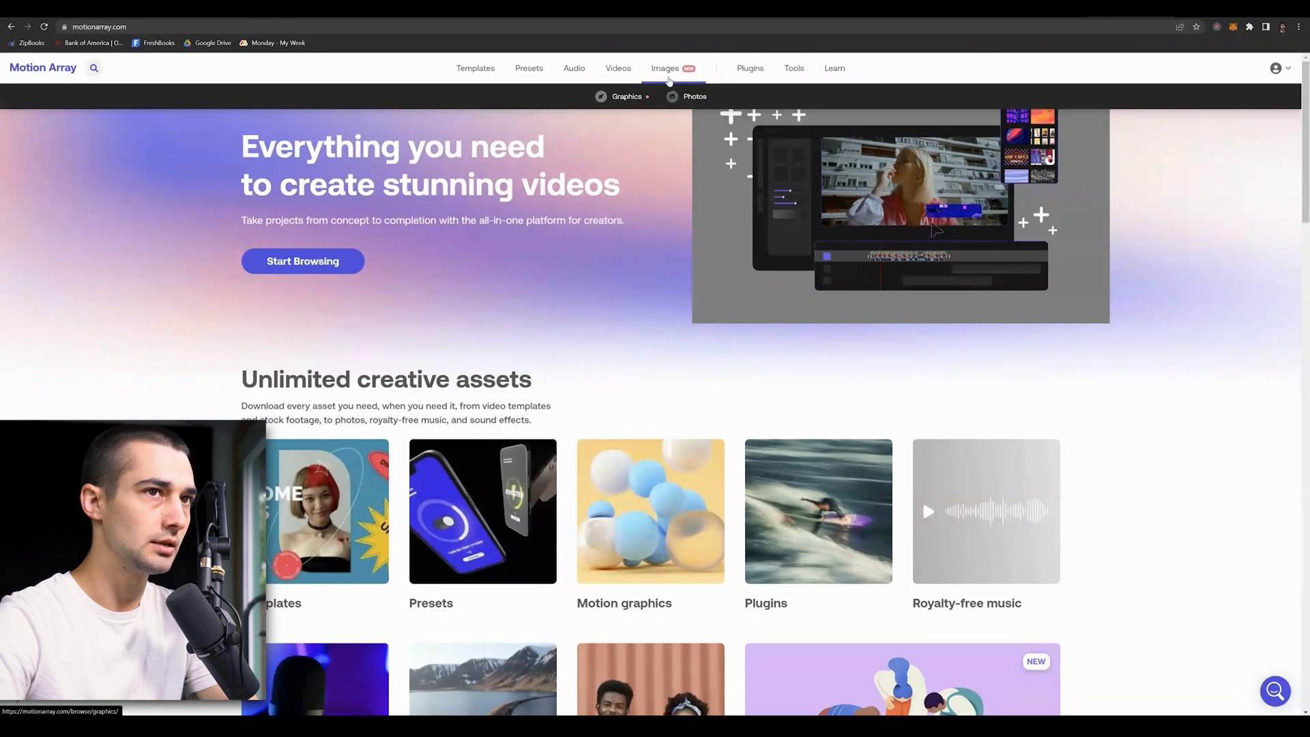
Step: Browse Motion Array's stock Photos collection for sports images
click(693, 96)
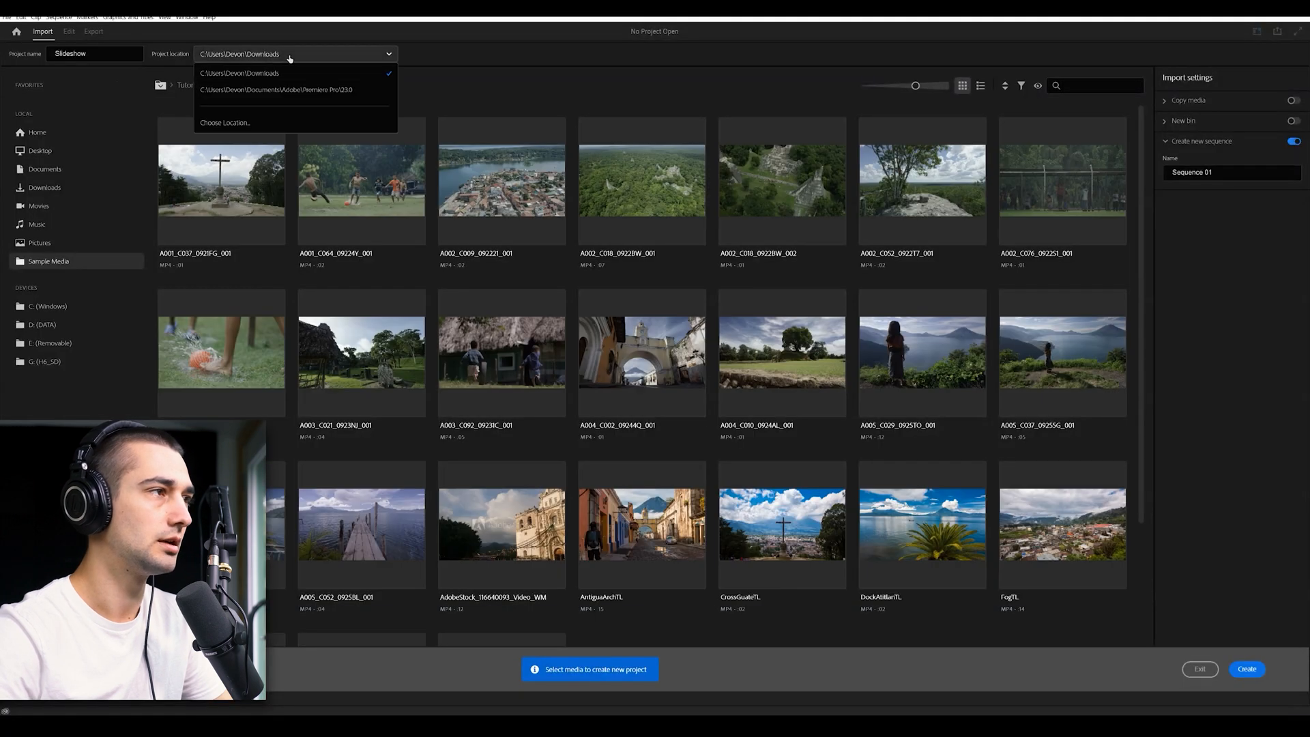
Step: Choose Pictures > Slideshow as the new project's save location
click(225, 121)
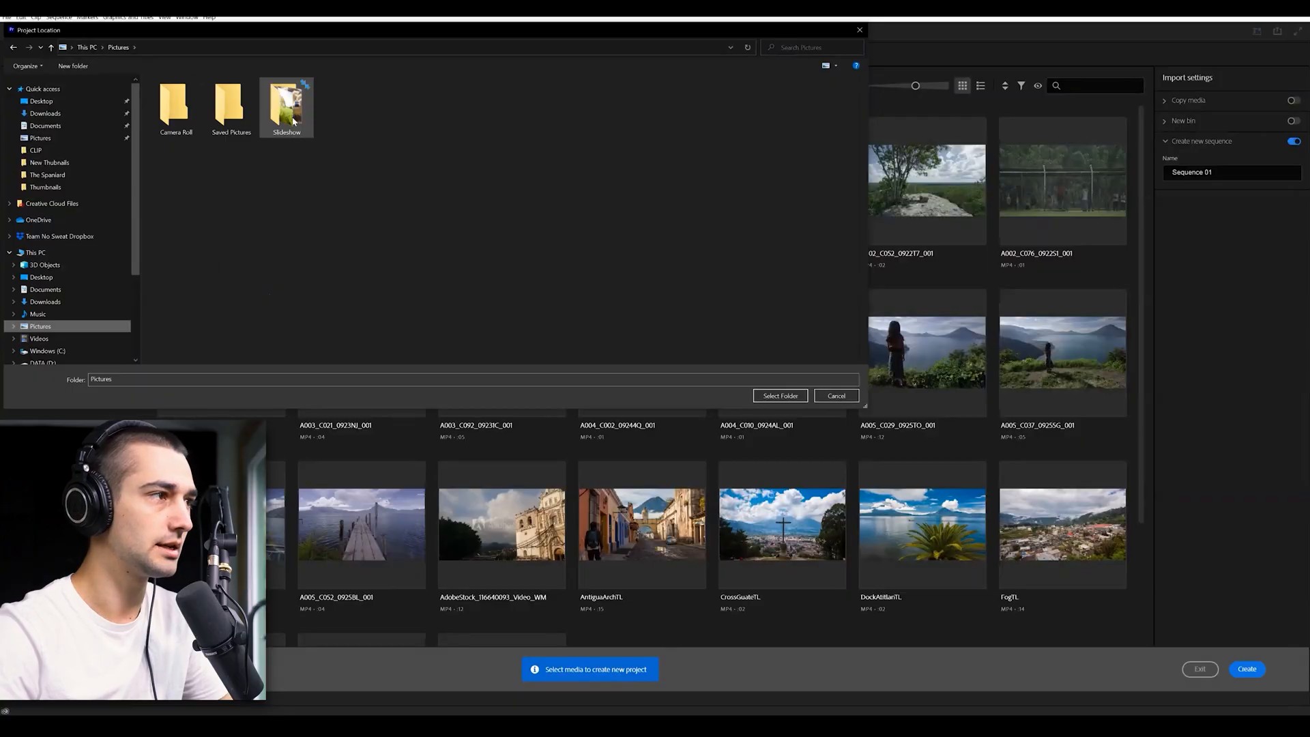
double_click(285, 102)
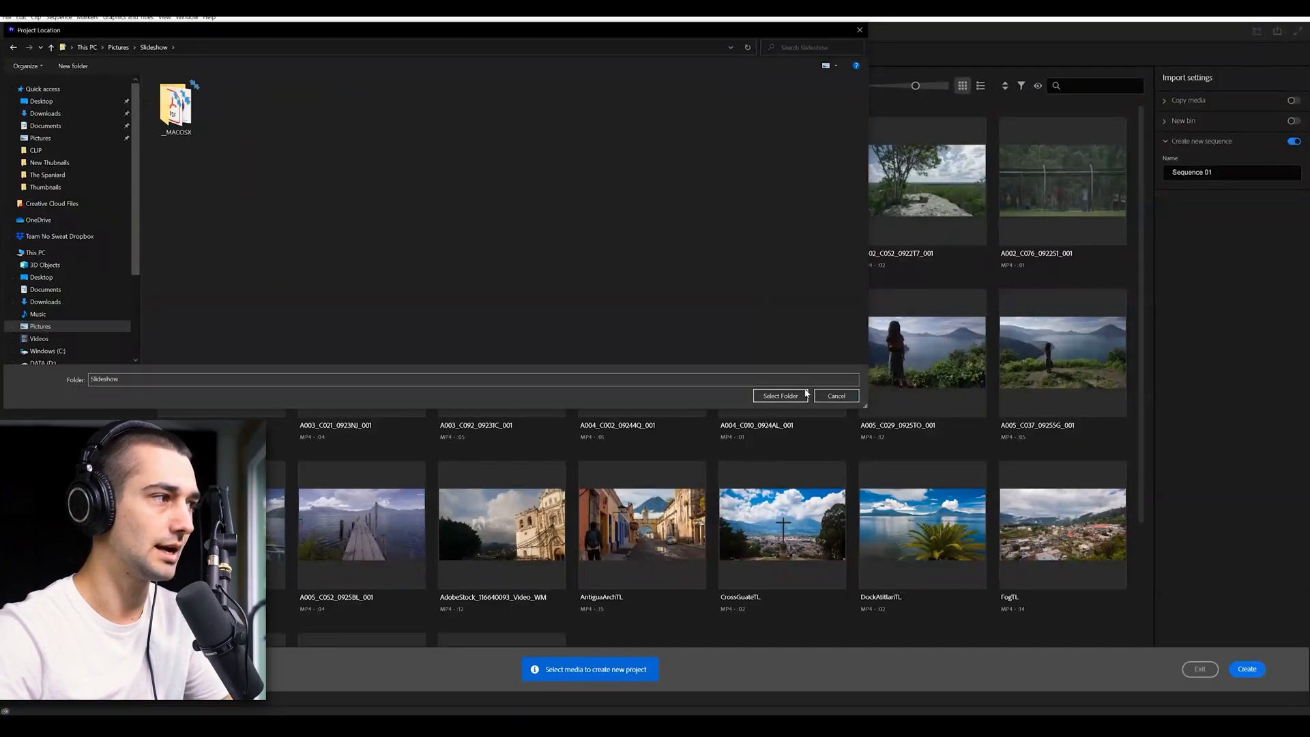
click(779, 395)
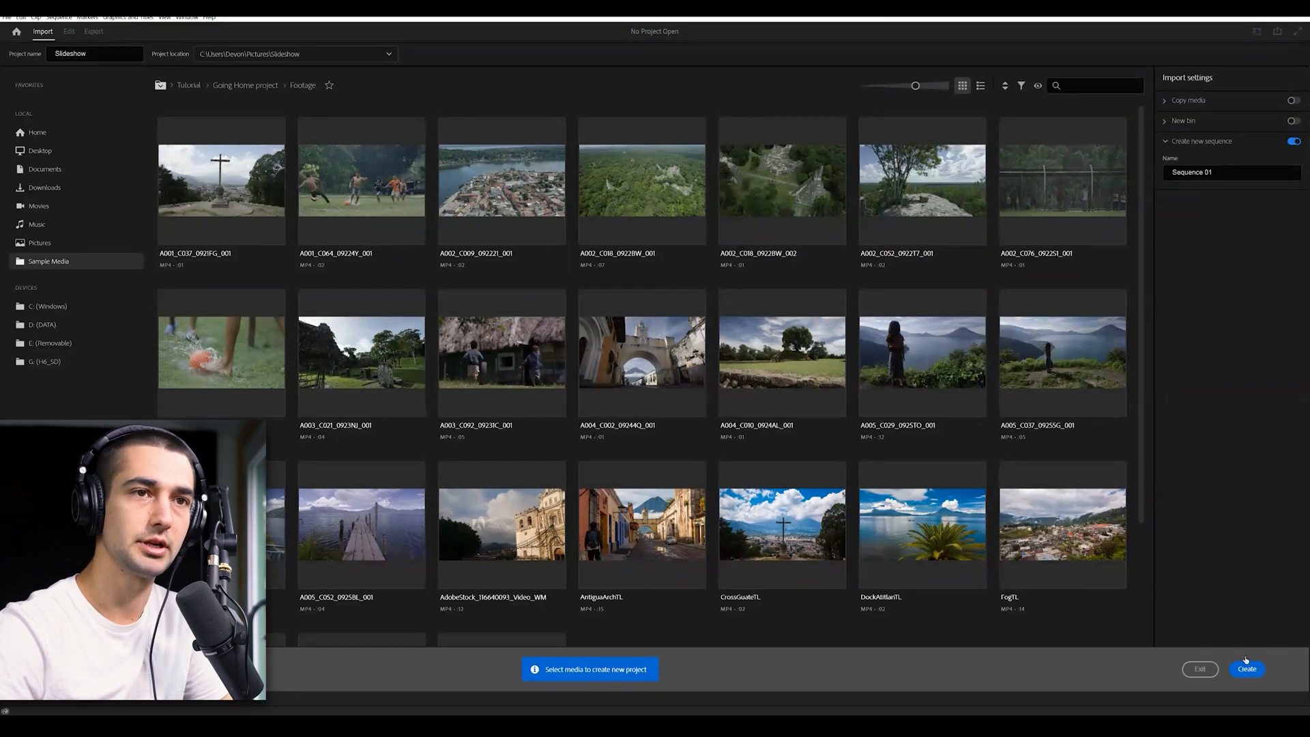
Step: Create the Slideshow project and reach the five sports photos in Pictures > Slideshow
click(1245, 669)
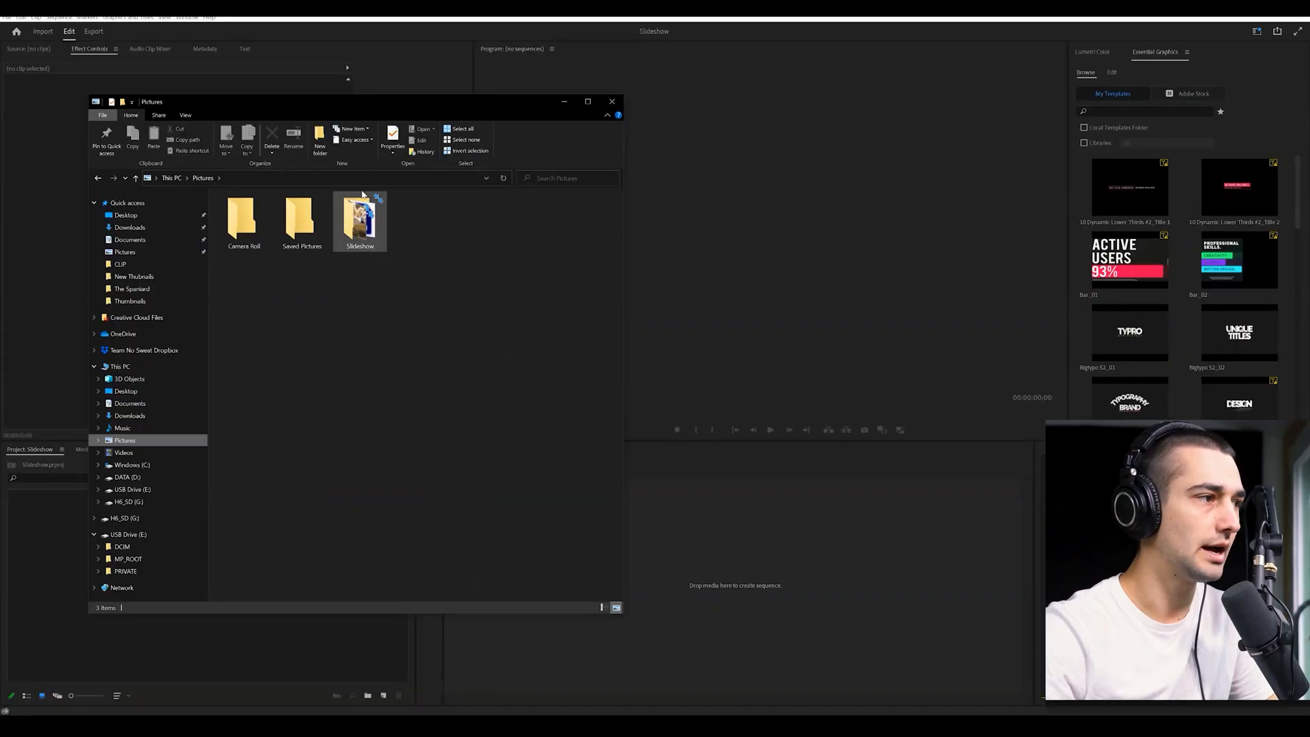
double_click(359, 221)
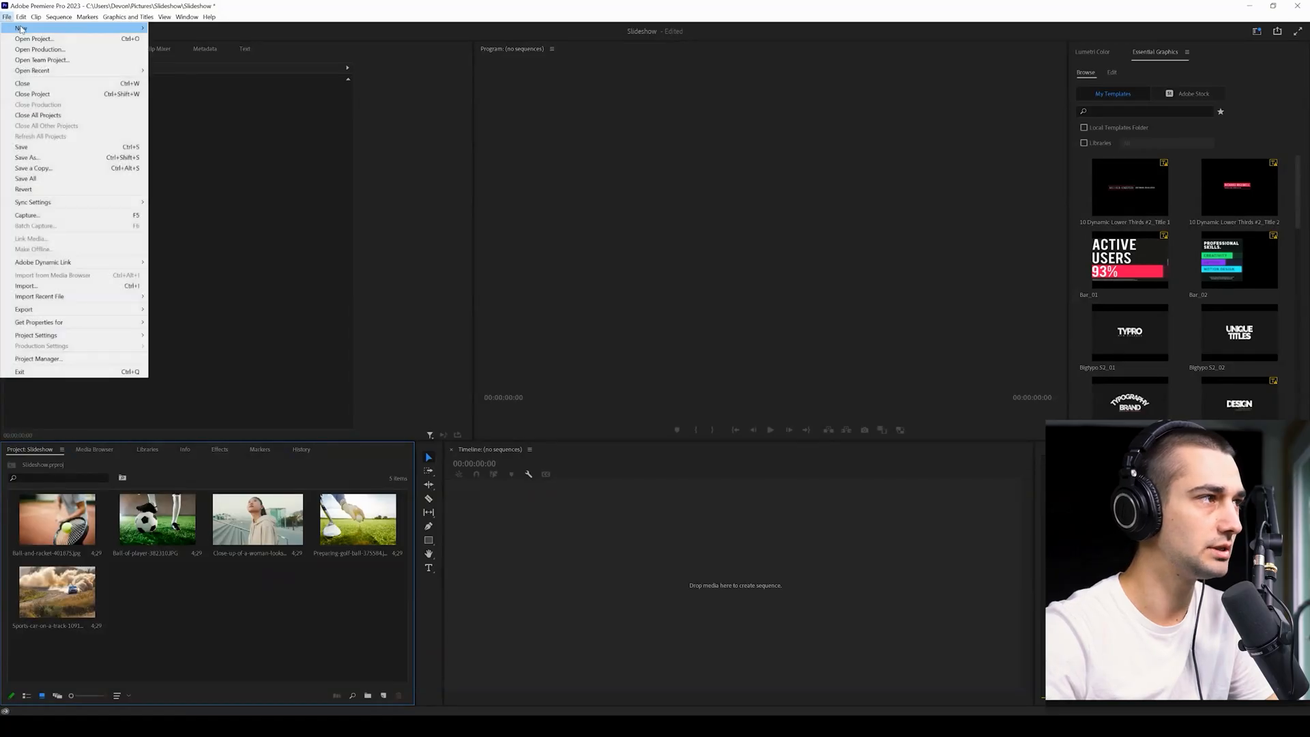
Step: Create a new 1920×1080 sequence named Slideshow from the File menu
click(24, 27)
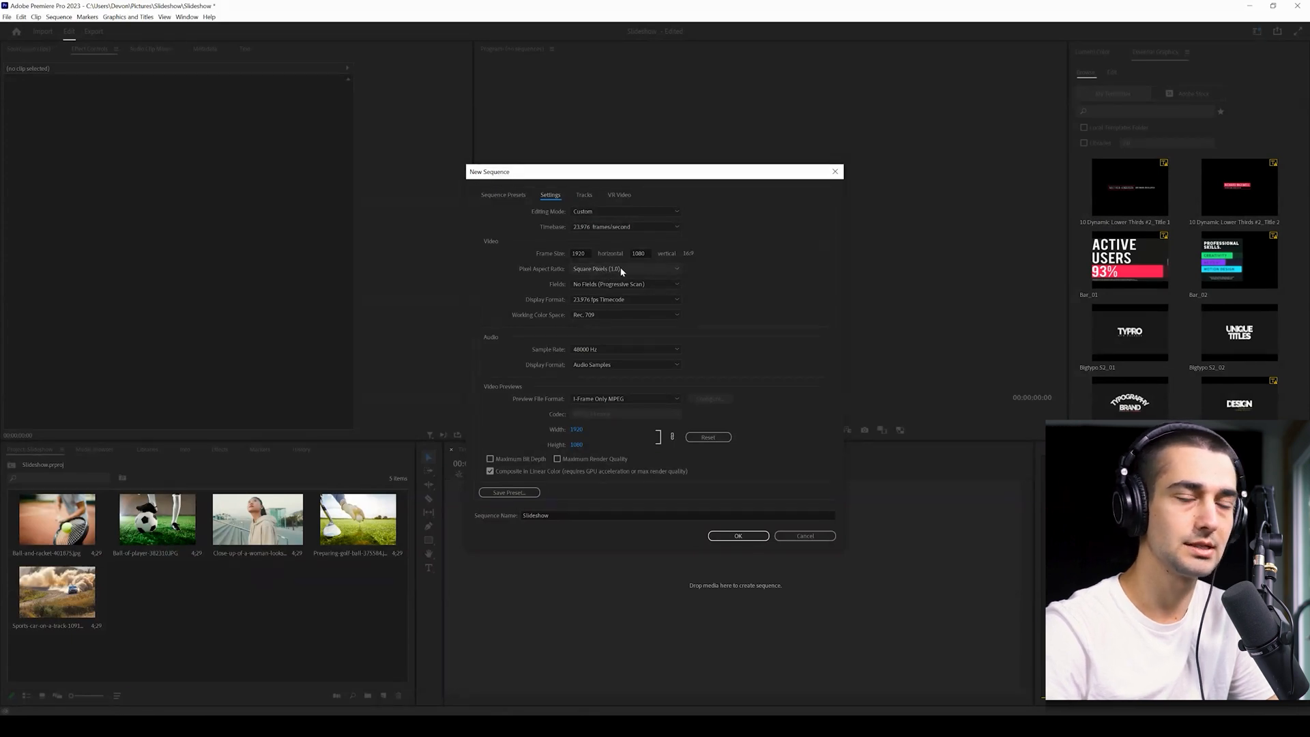
click(737, 535)
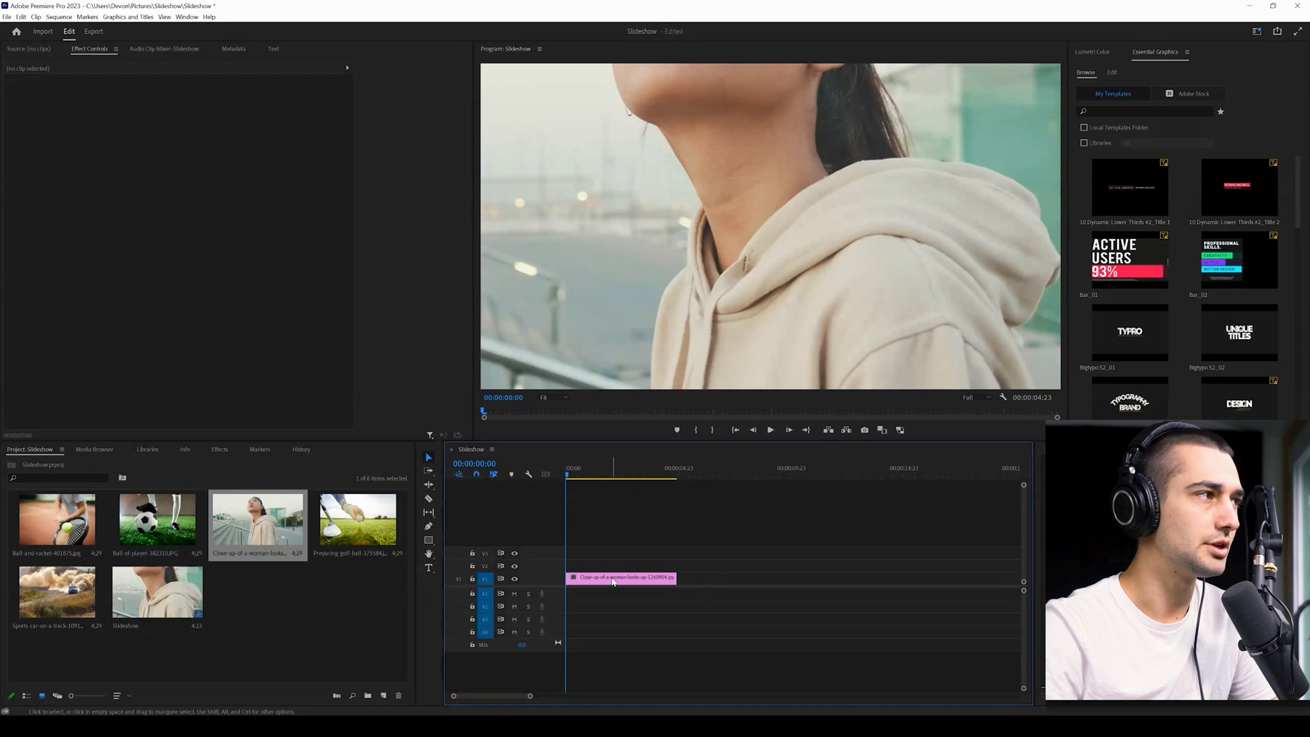
Step: Select the woman close-up clip for its Effect Controls and bring up the Workspaces list
click(622, 577)
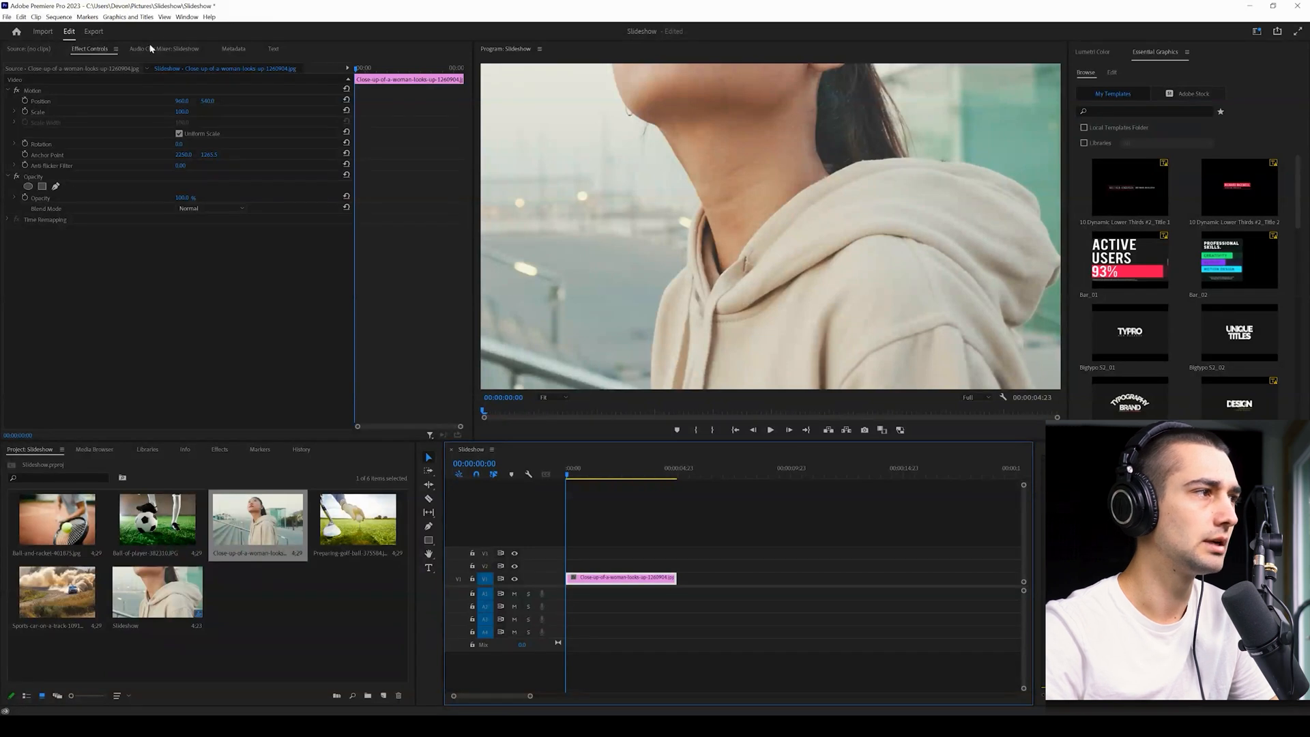
click(185, 16)
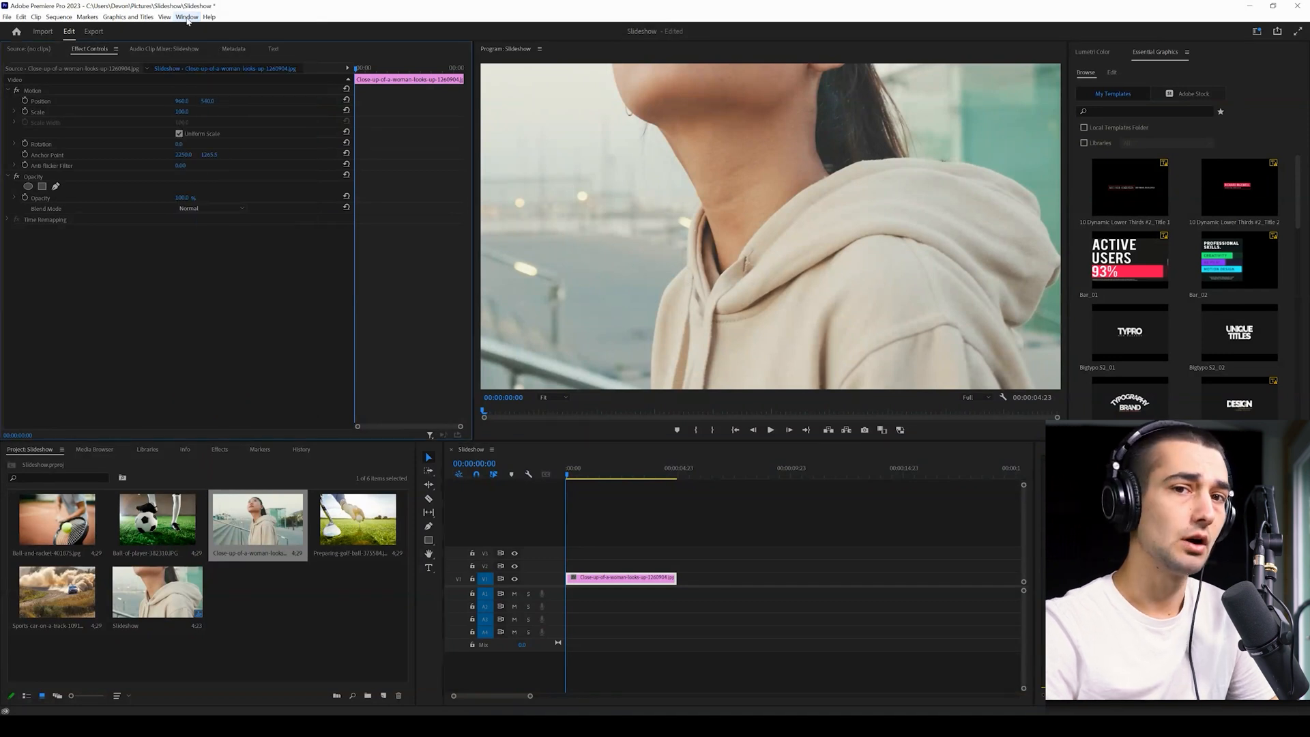
click(187, 17)
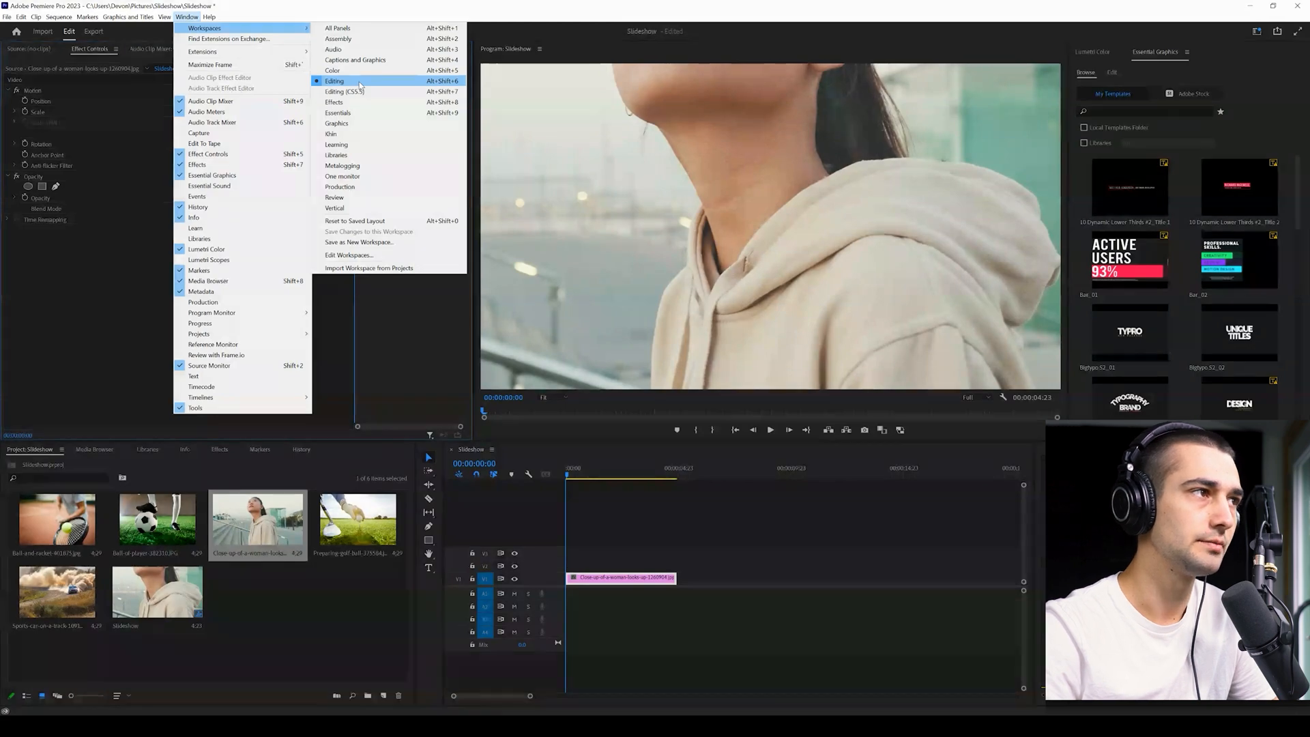
Step: Switch to the Editing workspace and stretch the woman photo clip longer on the timeline
click(332, 81)
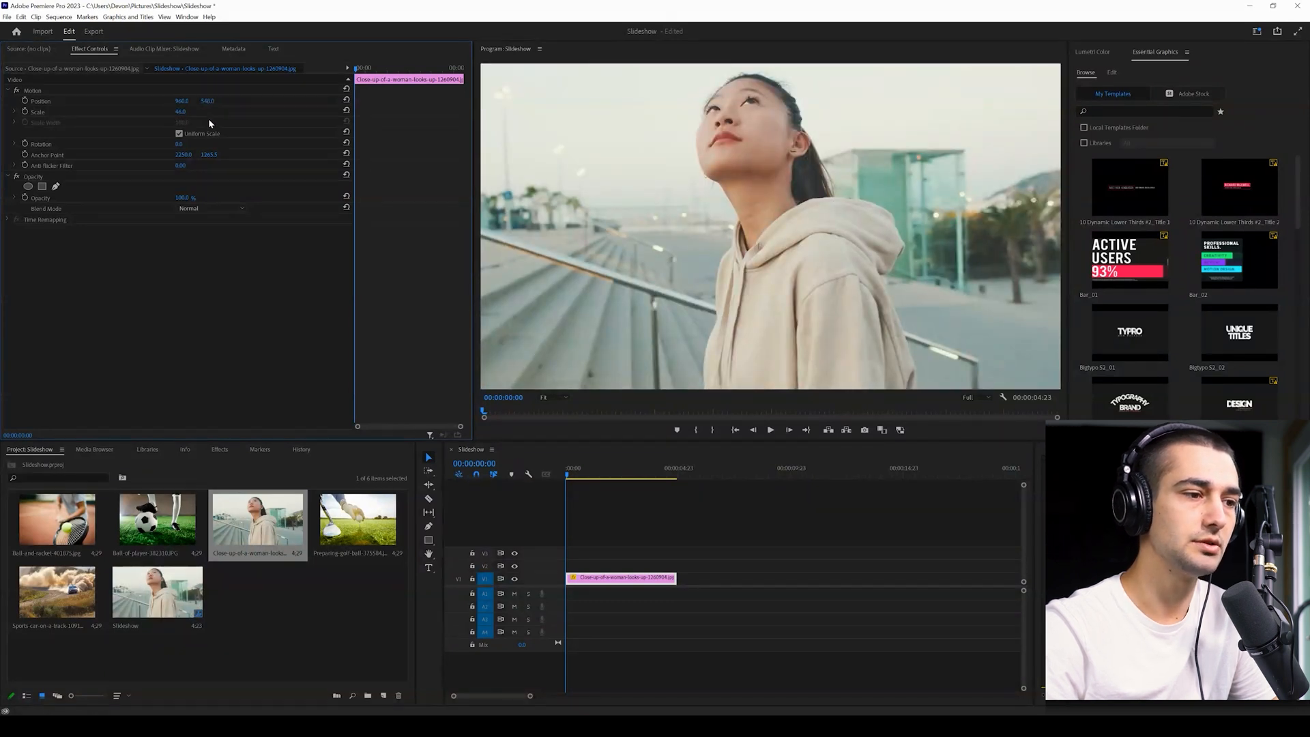
click(709, 561)
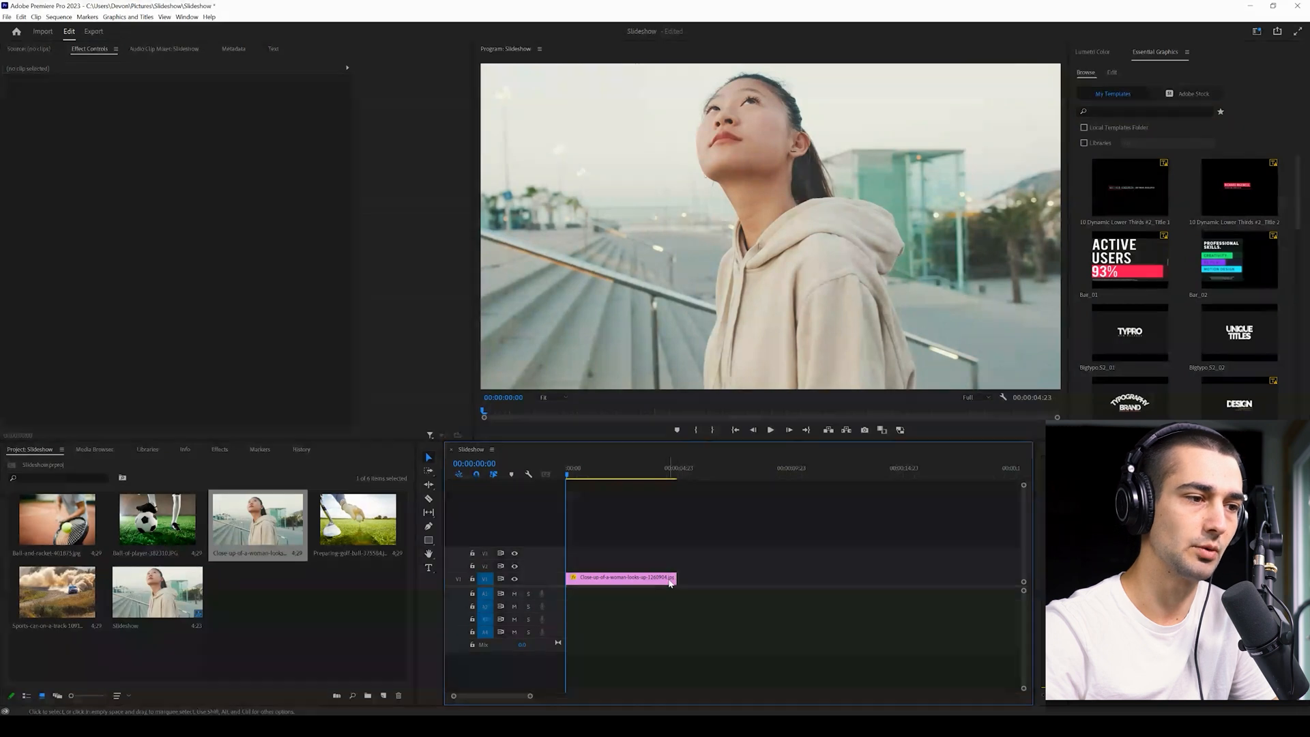
drag(674, 577, 737, 577)
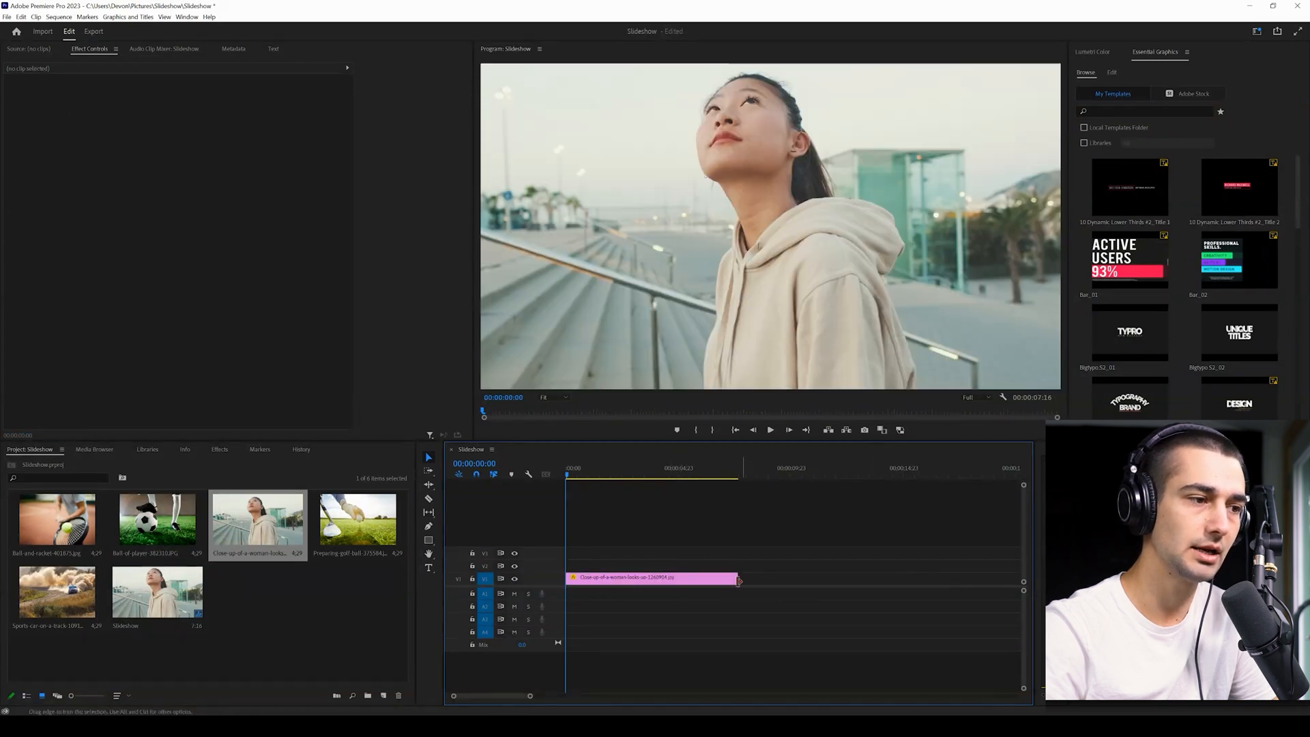
drag(736, 579, 735, 578)
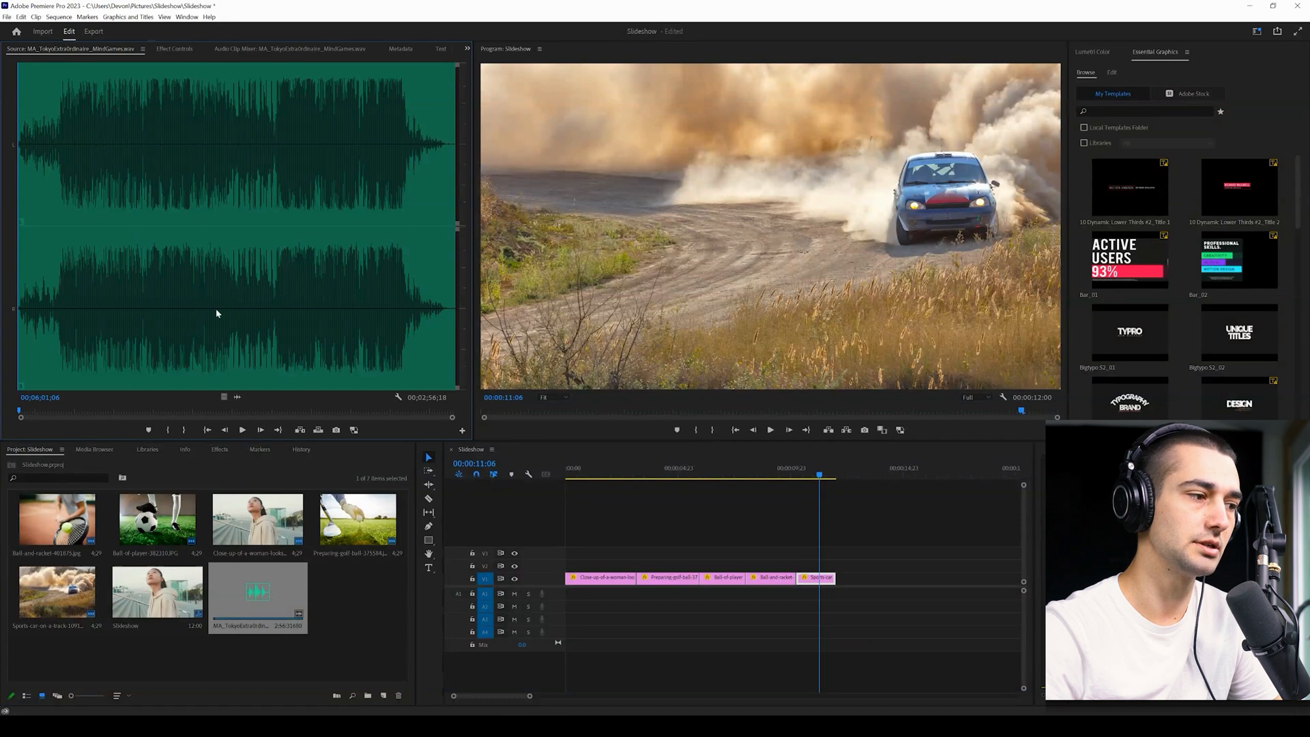
mouse_move(34, 366)
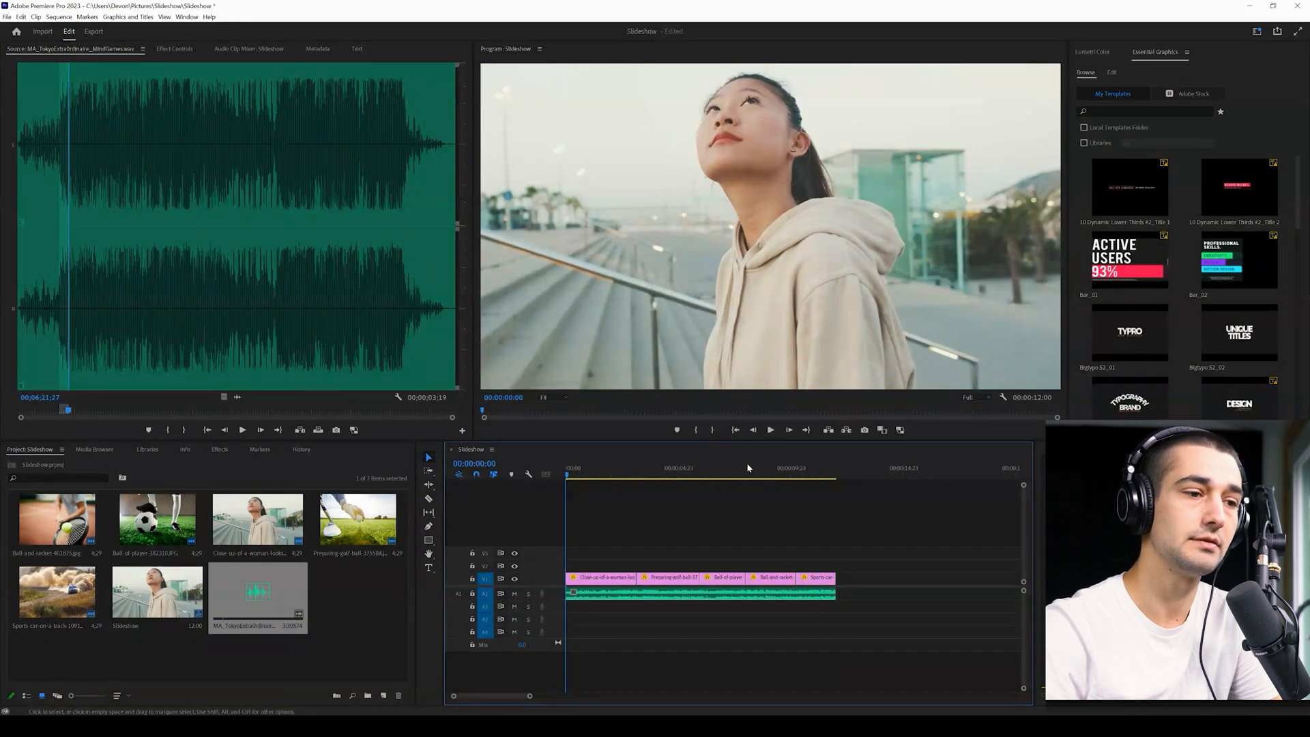
mouse_move(769, 430)
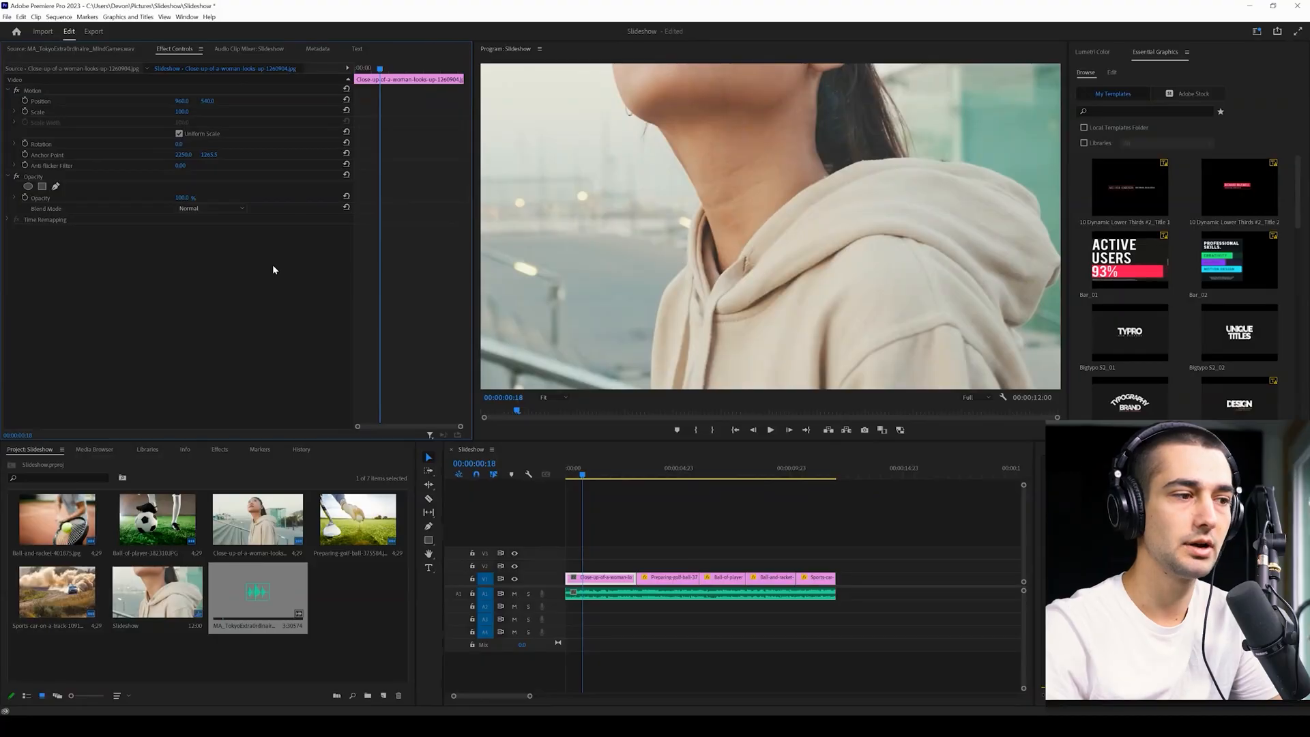
mouse_move(262, 244)
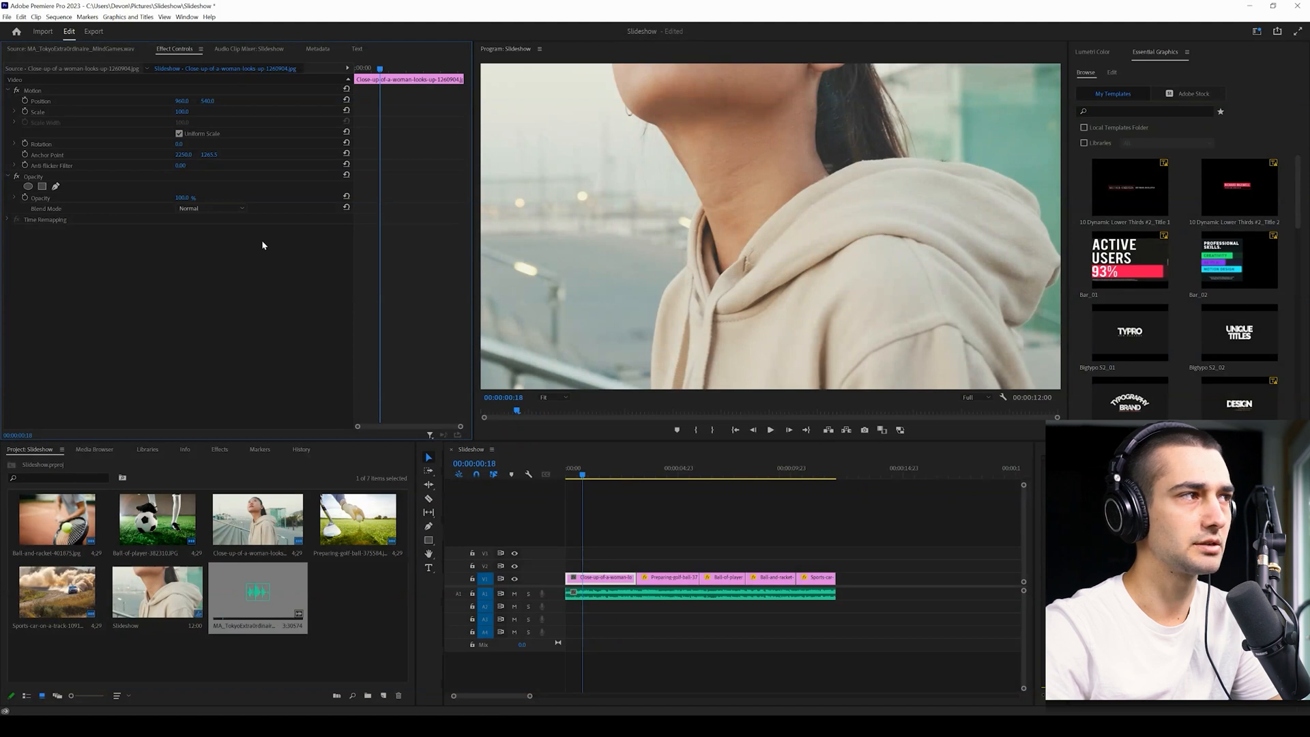
mouse_move(191, 110)
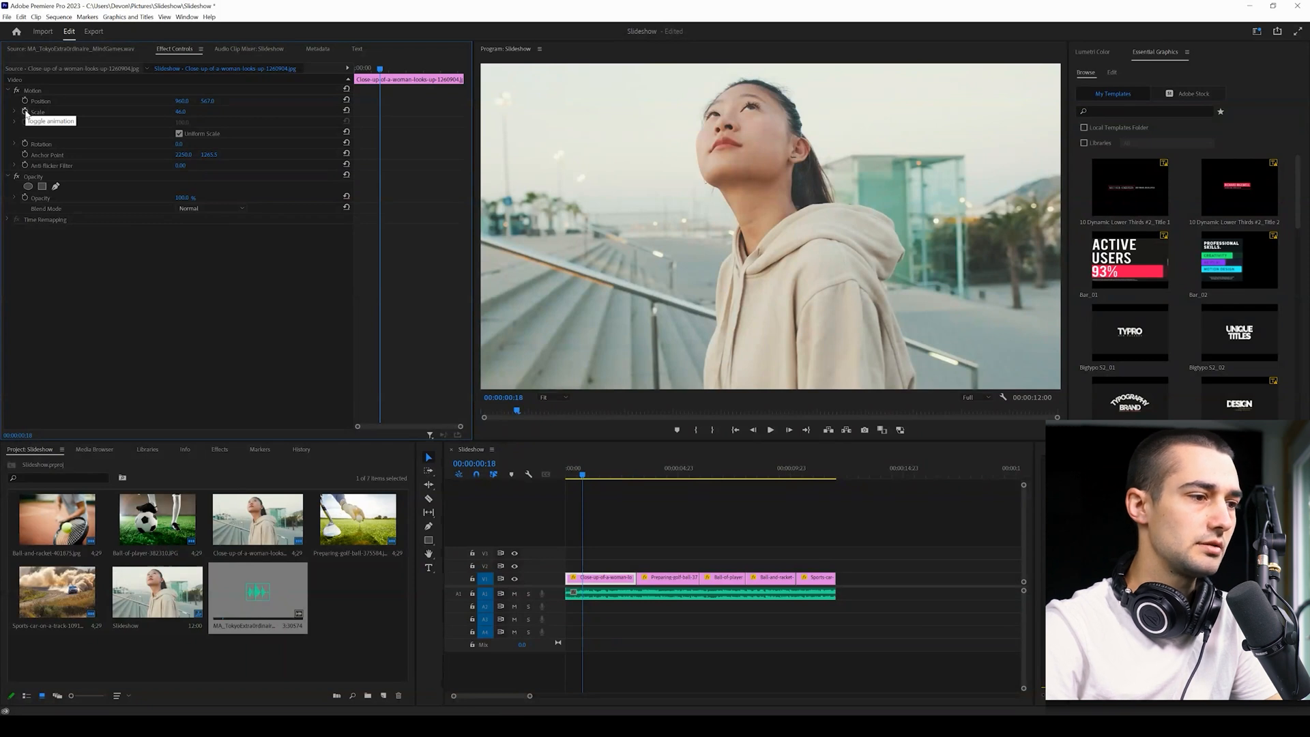
Step: Enable keyframing on the woman photo's Scale so its size animates over time
click(26, 100)
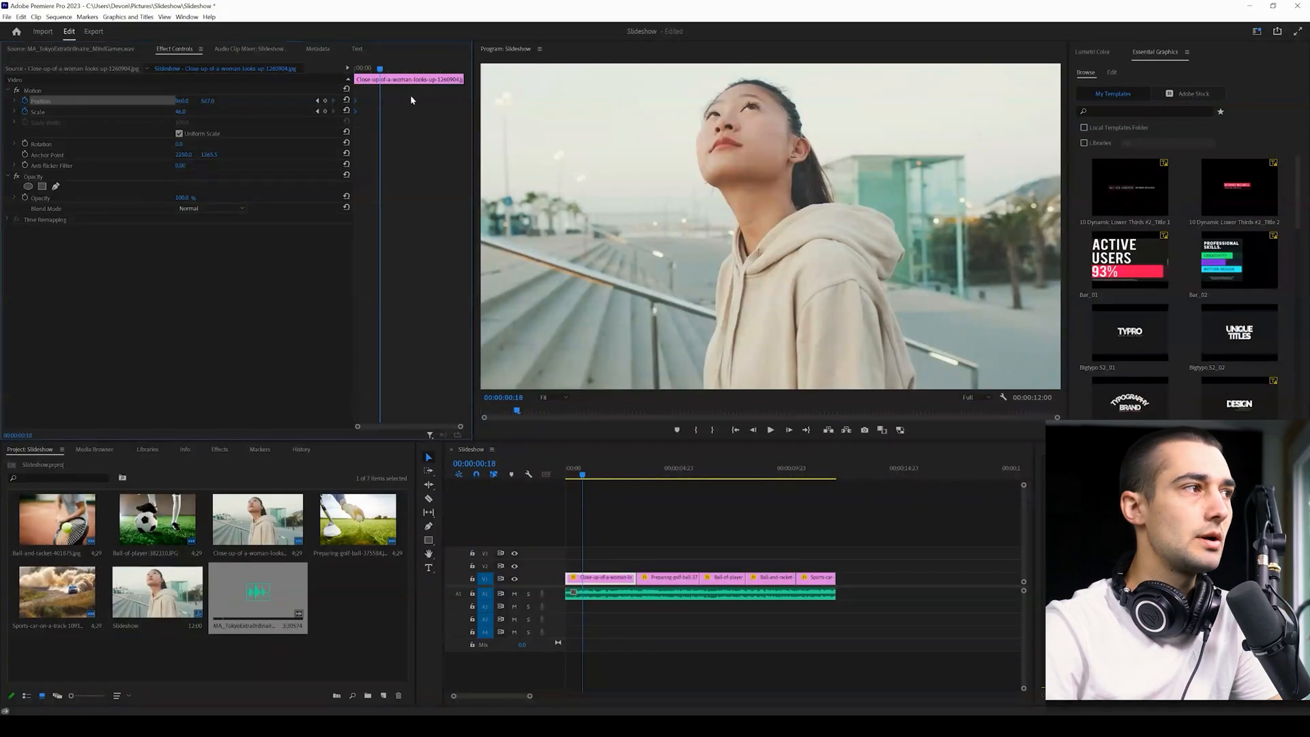
mouse_move(407, 191)
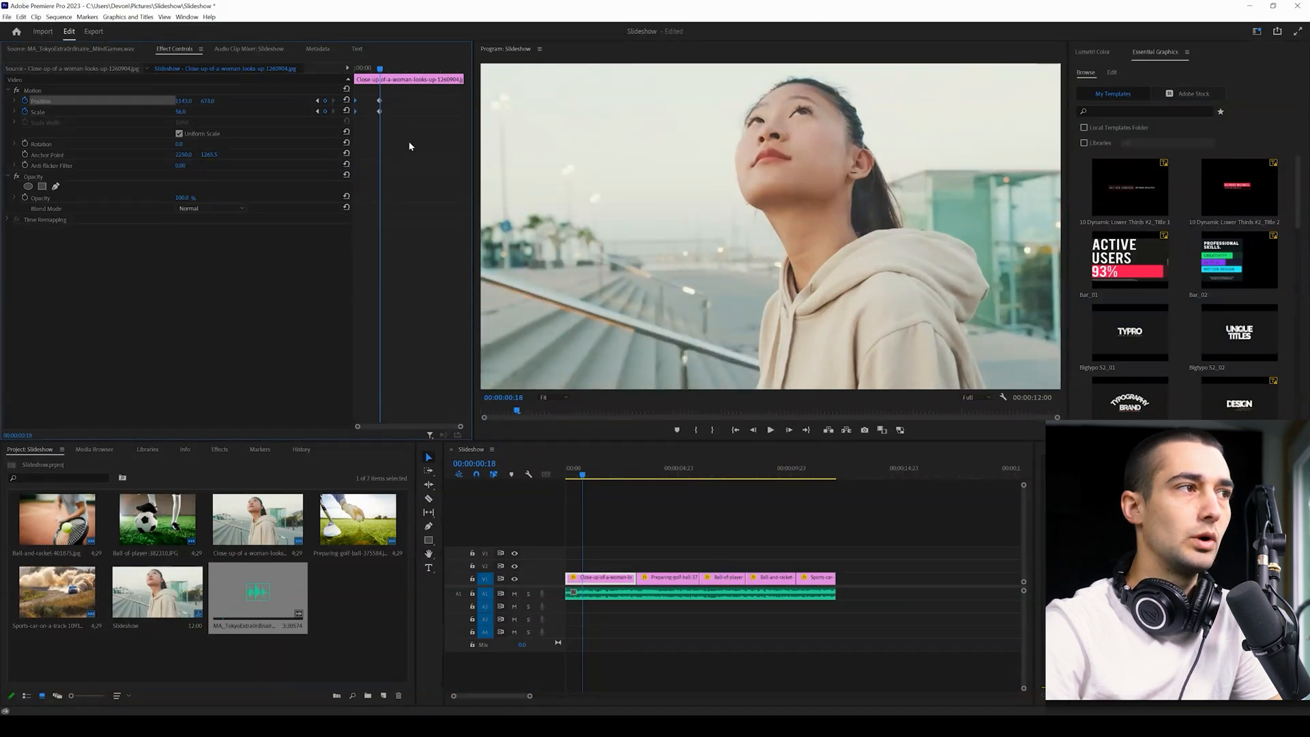
mouse_move(378, 135)
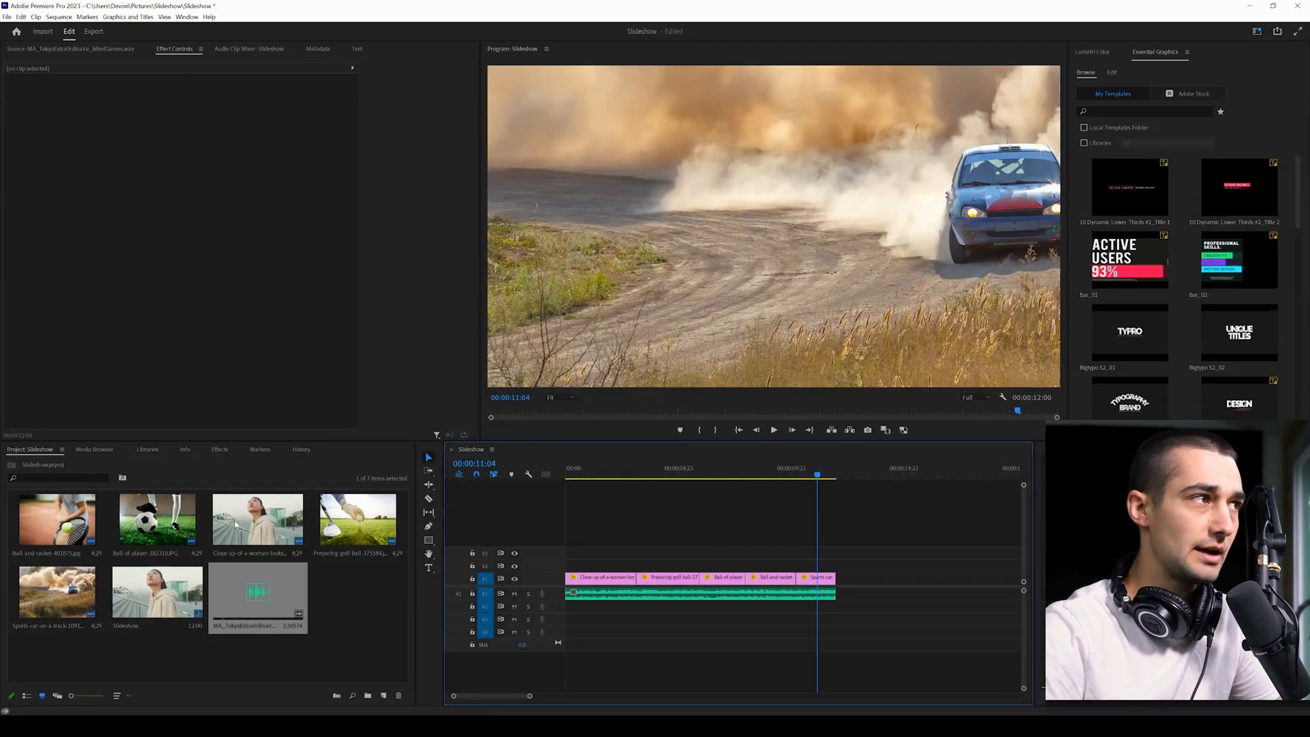
Step: Expand Video Transitions in the Effects panel and play back the slideshow with dissolves
click(219, 449)
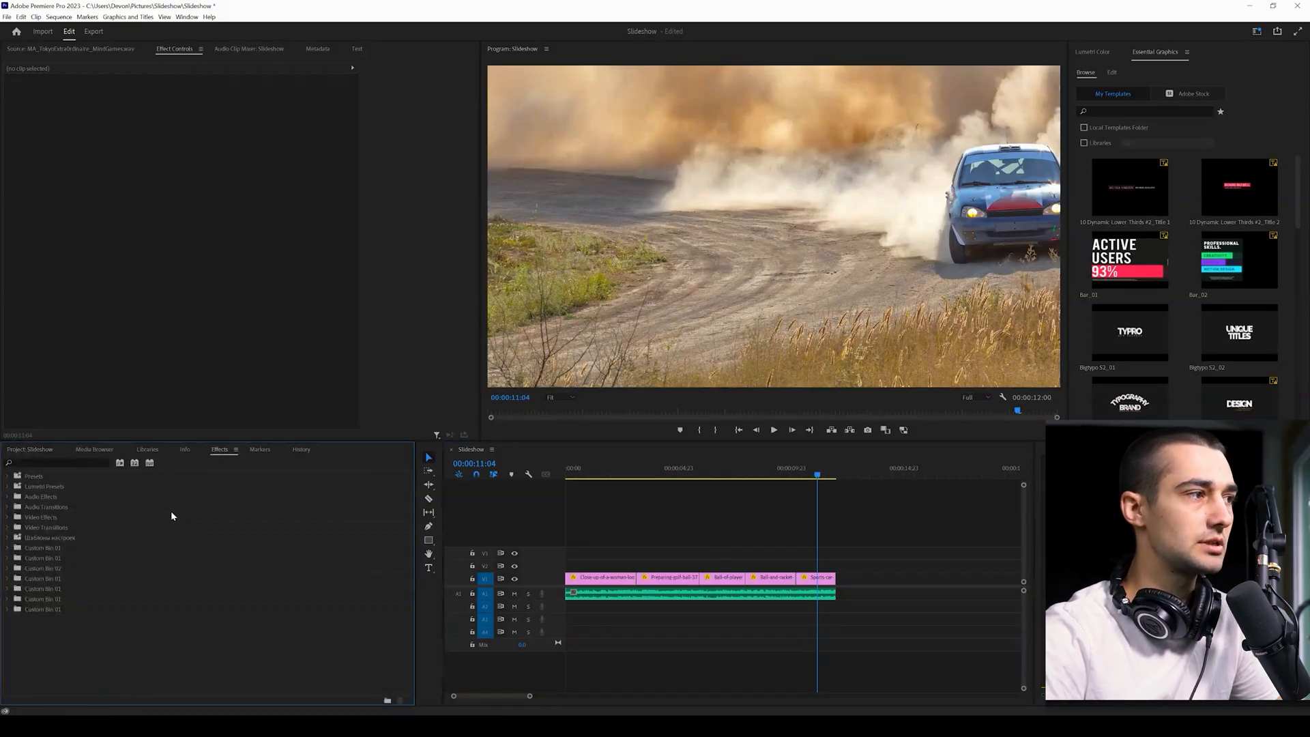
click(186, 16)
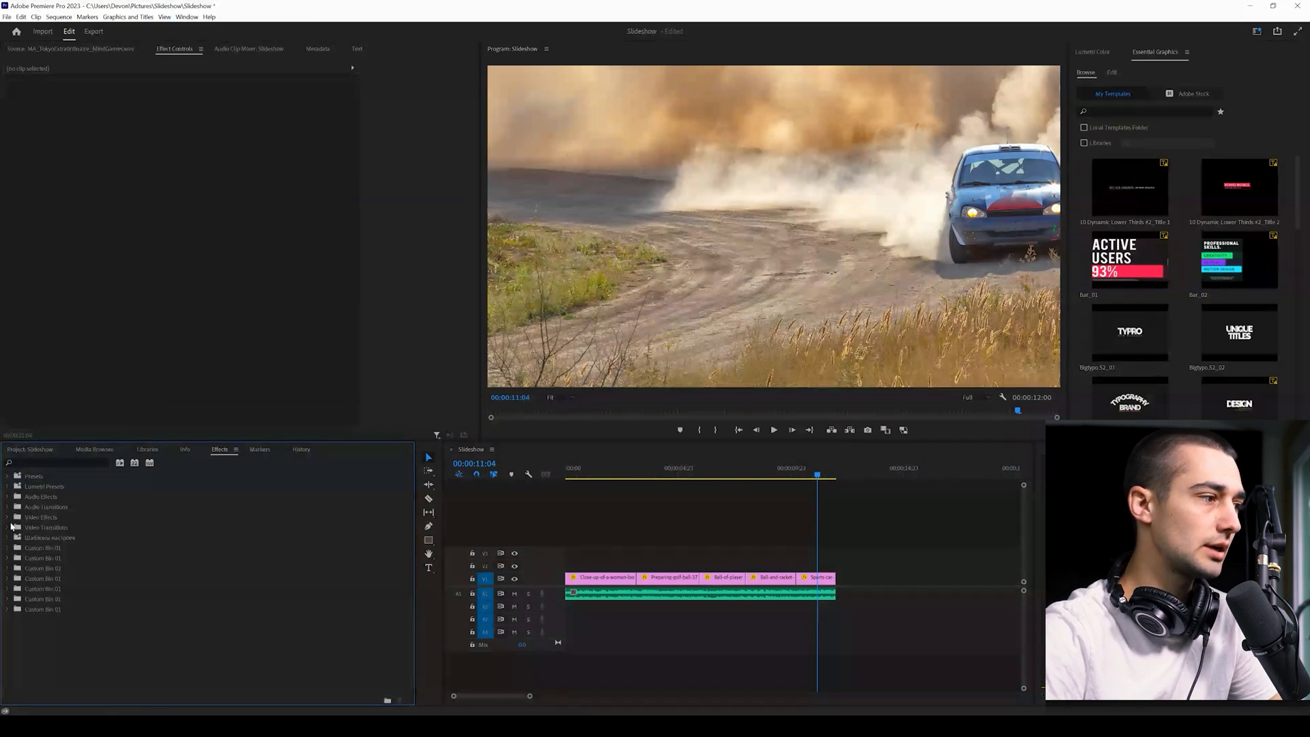
click(8, 526)
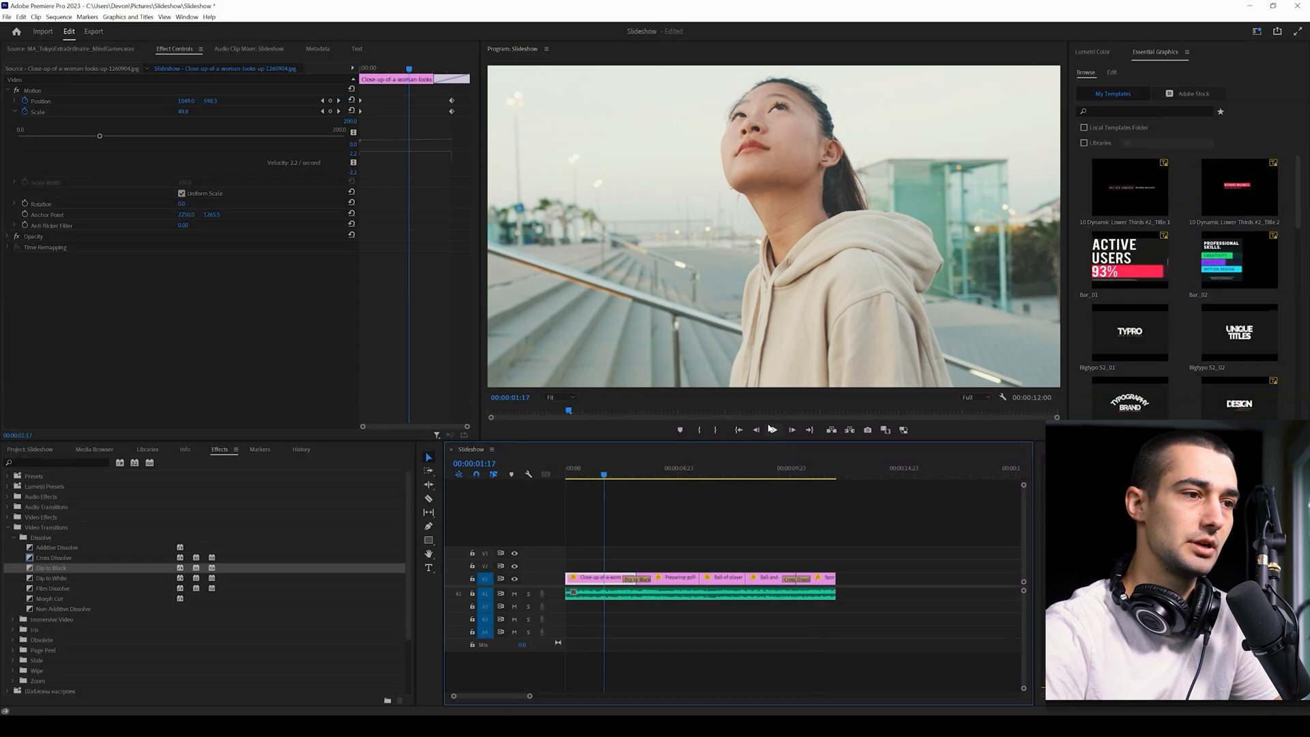
mouse_move(789, 429)
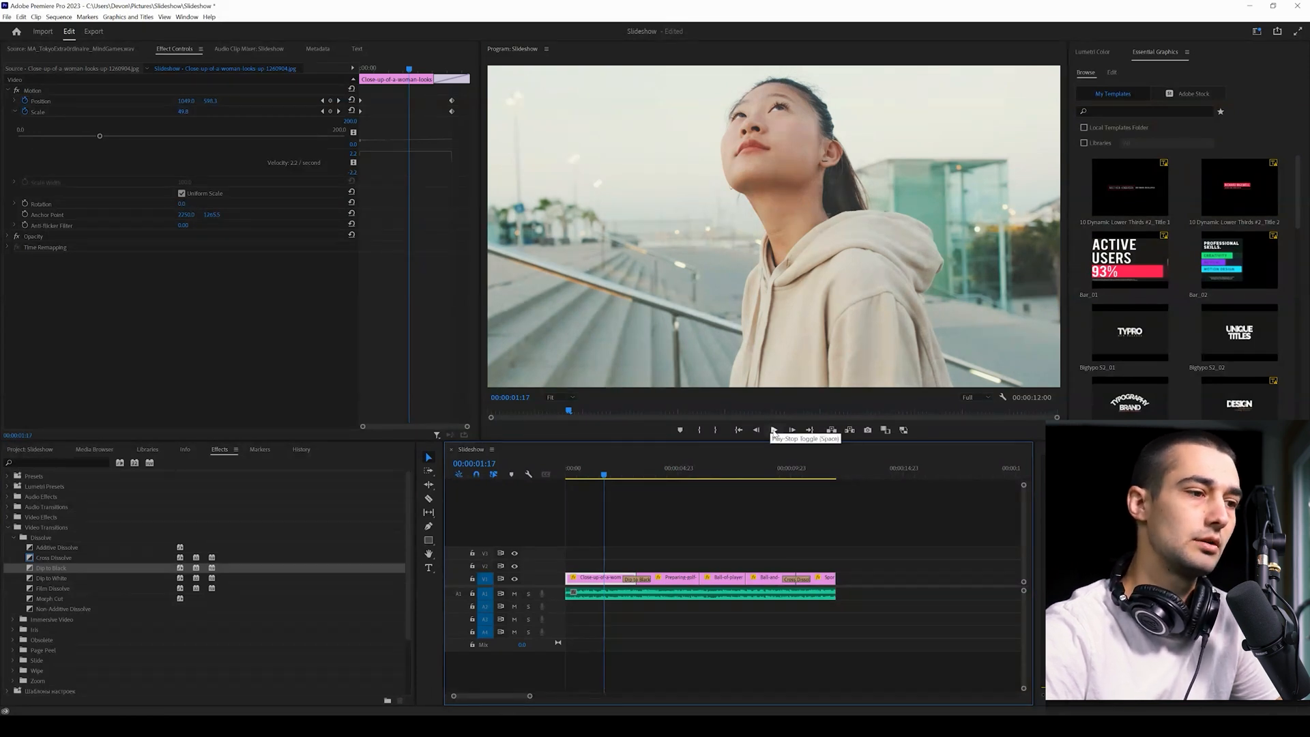
click(773, 429)
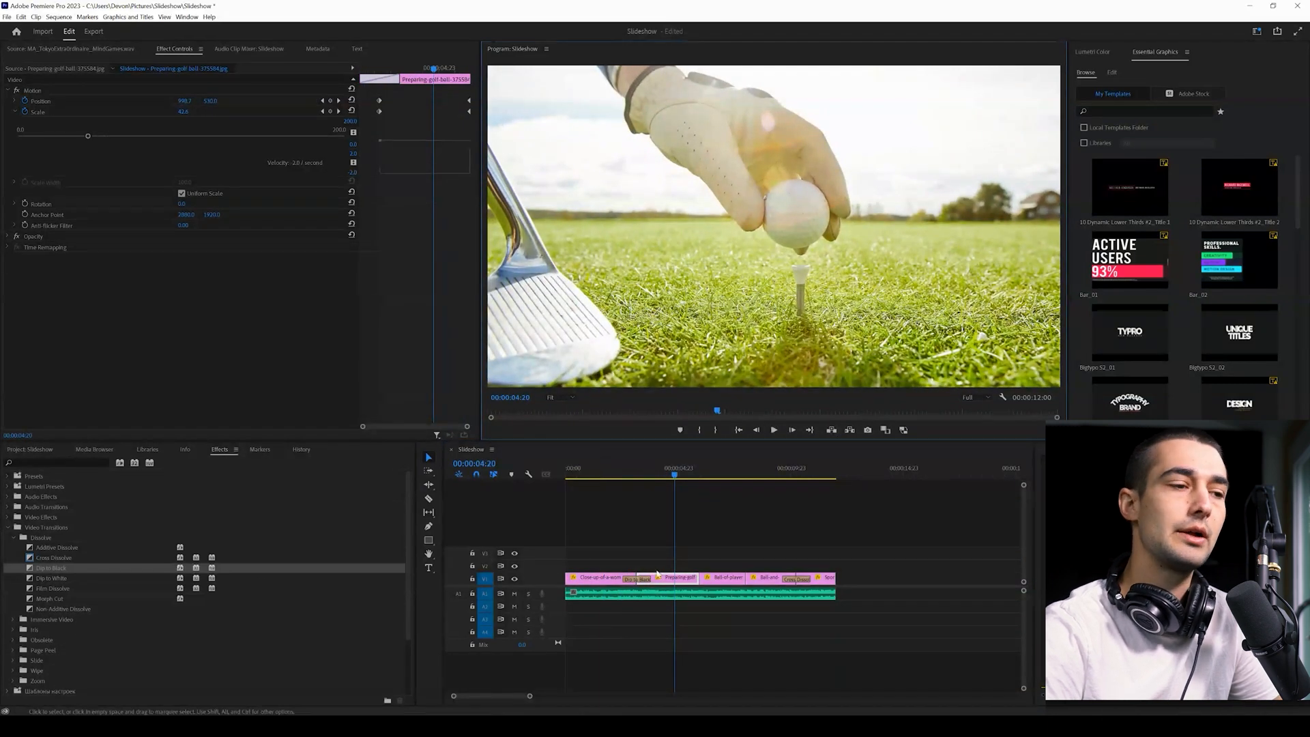
Step: Start a text layer over the golf shot reading 'Happy Birthday!'
click(637, 579)
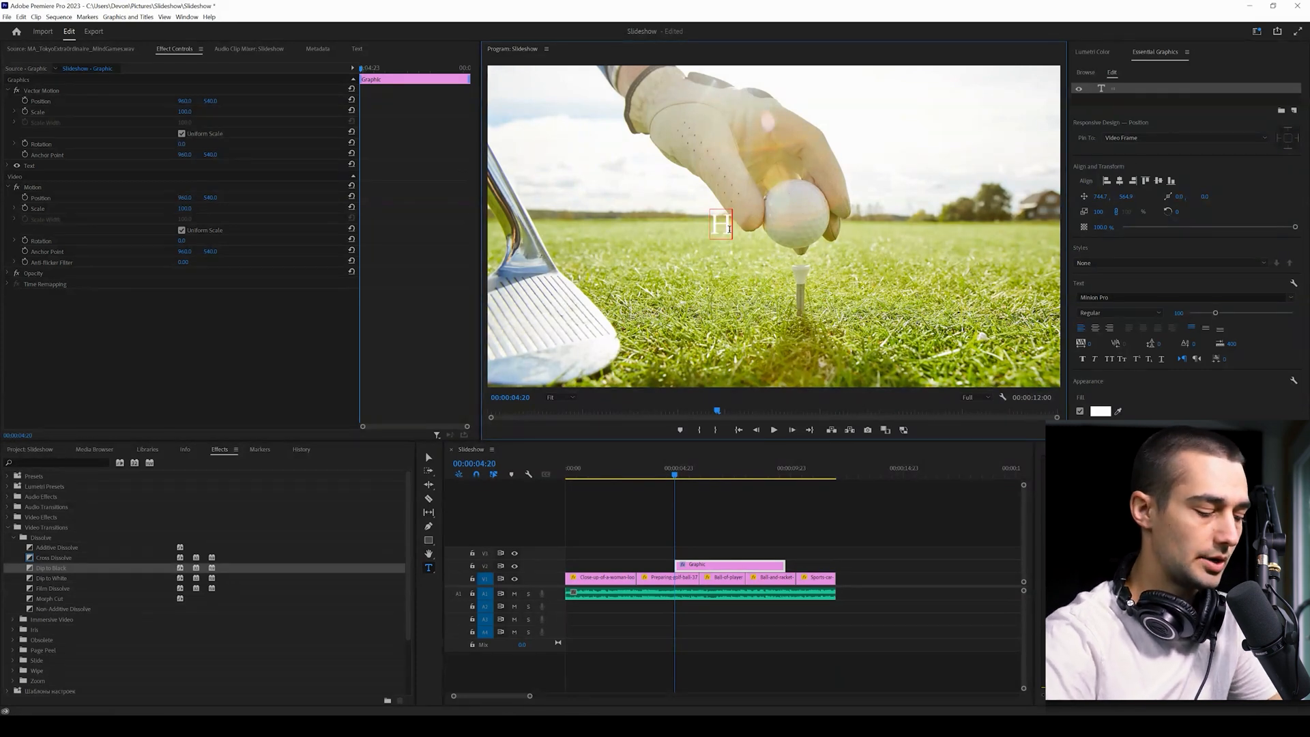
text(Happy Birthday!)
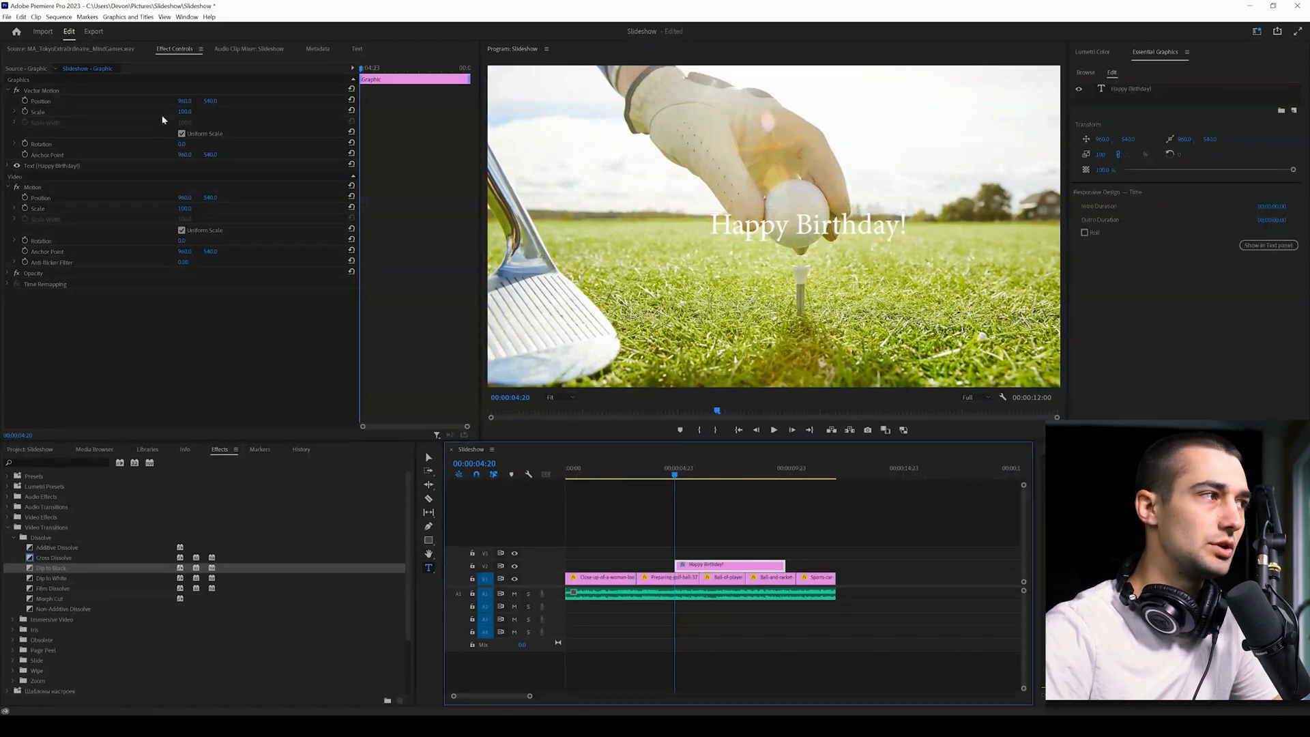
mouse_move(1145, 69)
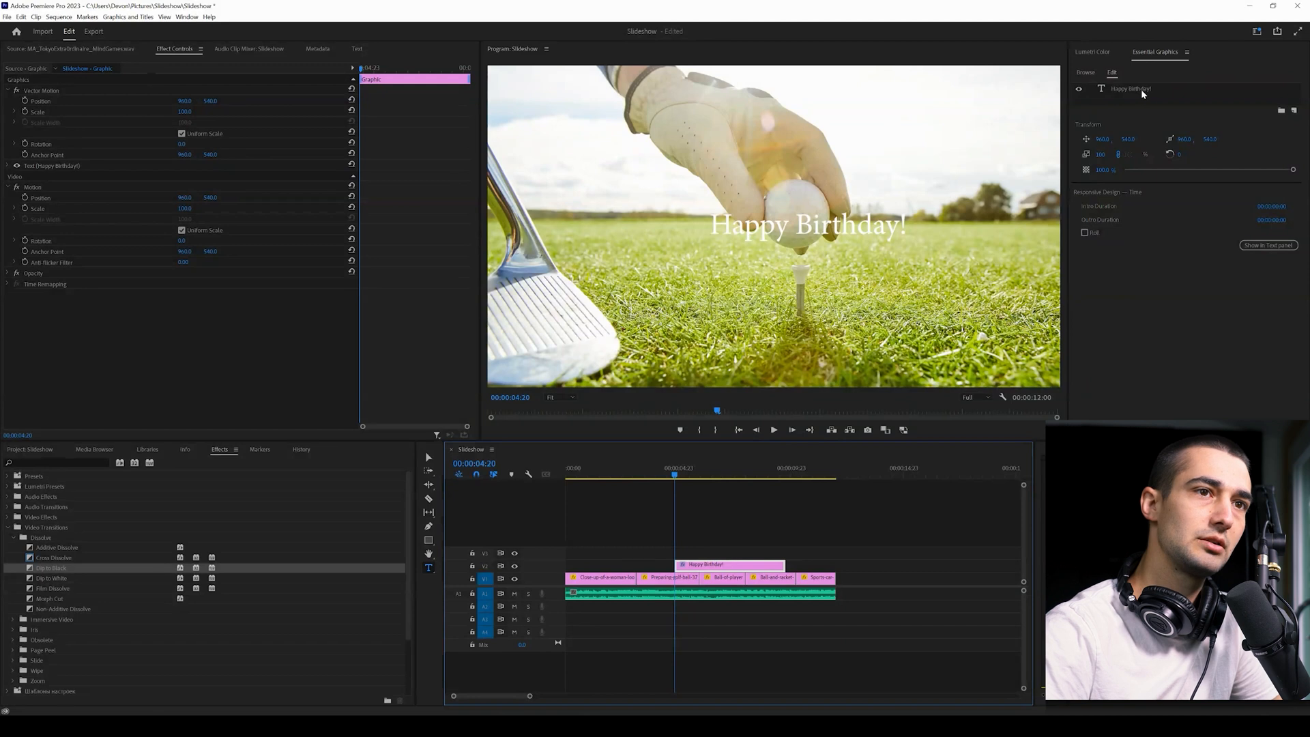
Step: Select the Happy Birthday! layer and bring up its Fill colour in the Text properties
click(1129, 89)
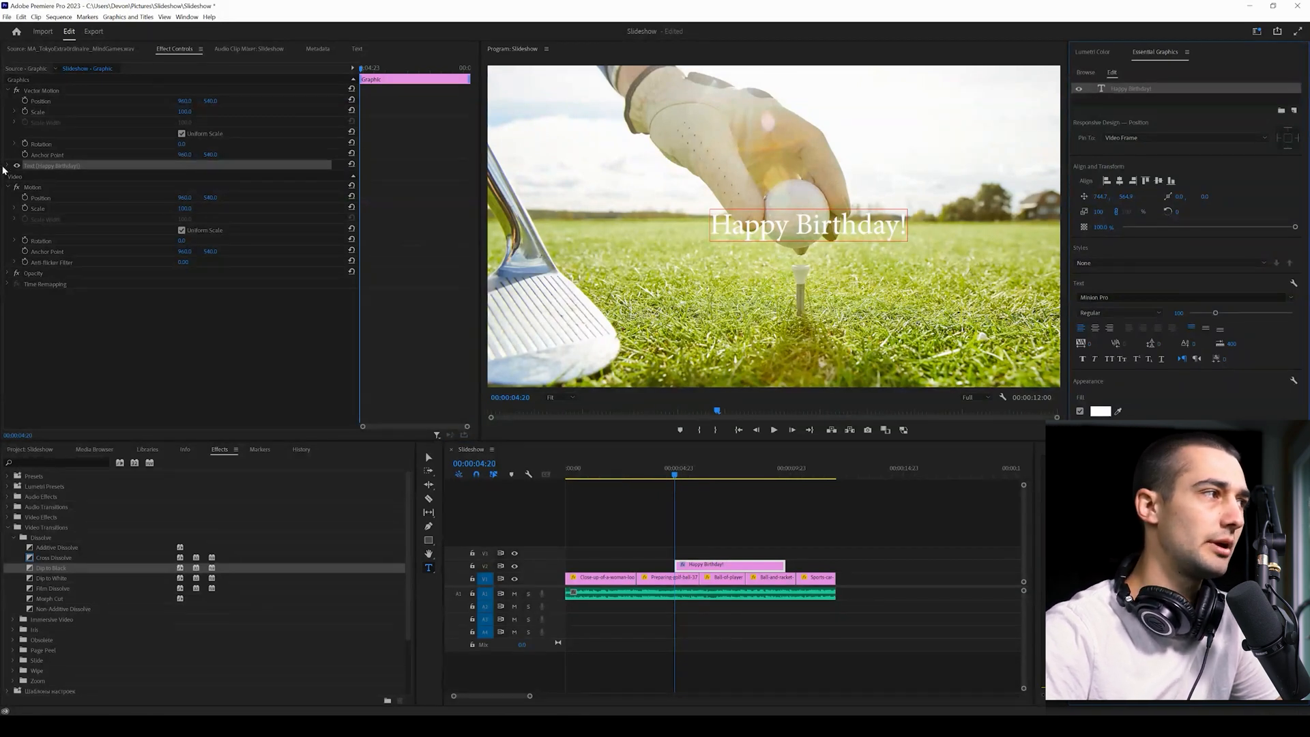
click(4, 166)
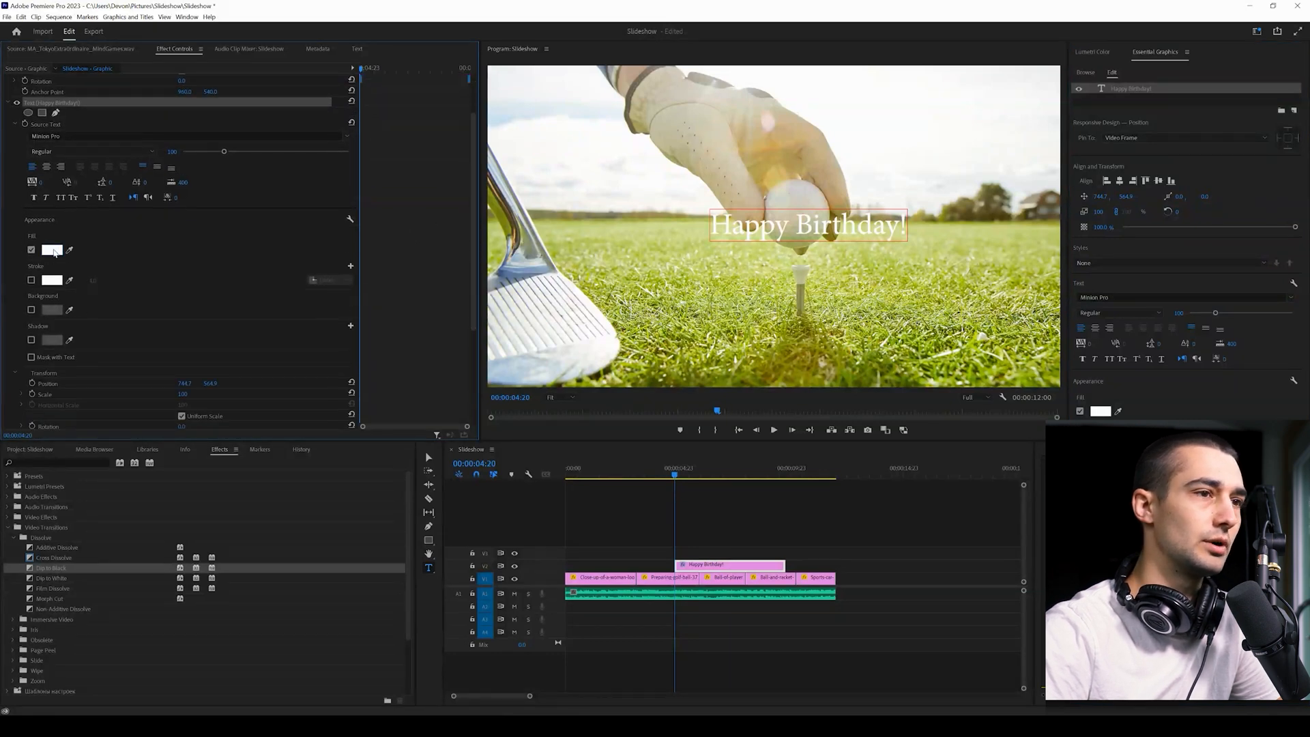
click(52, 250)
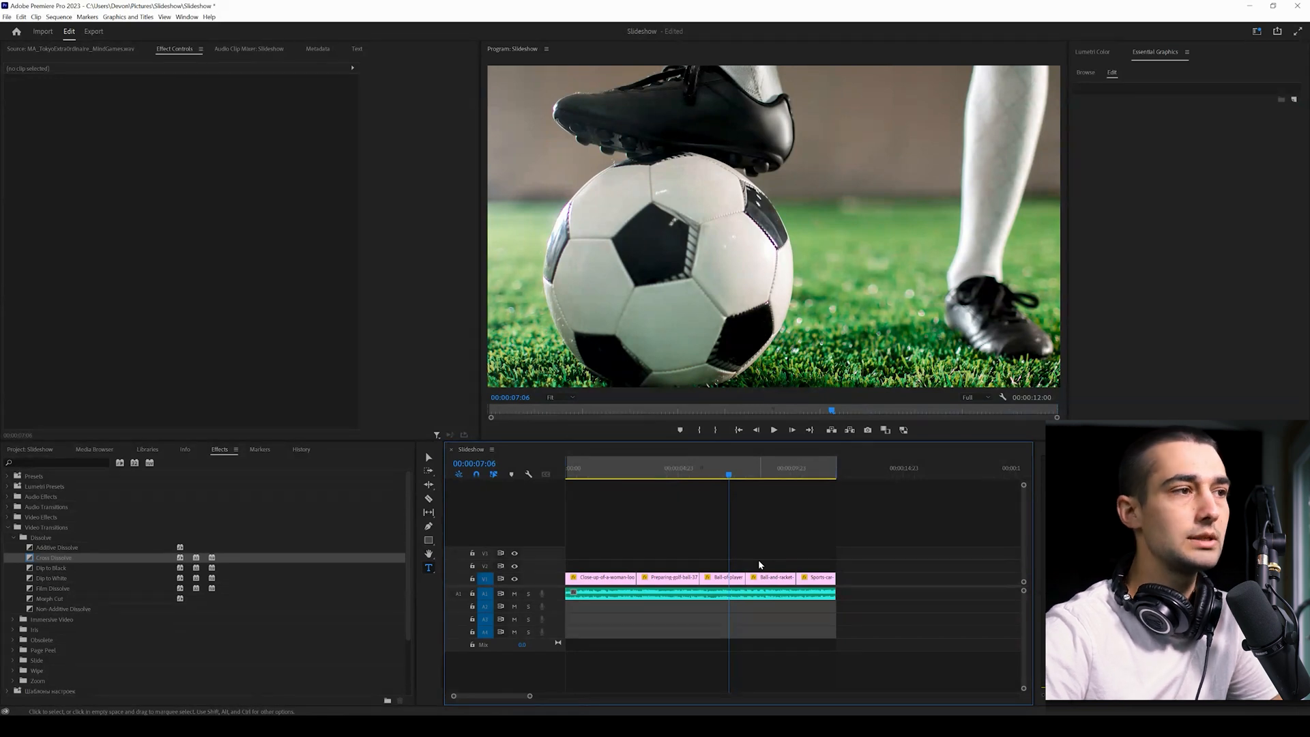
click(6, 16)
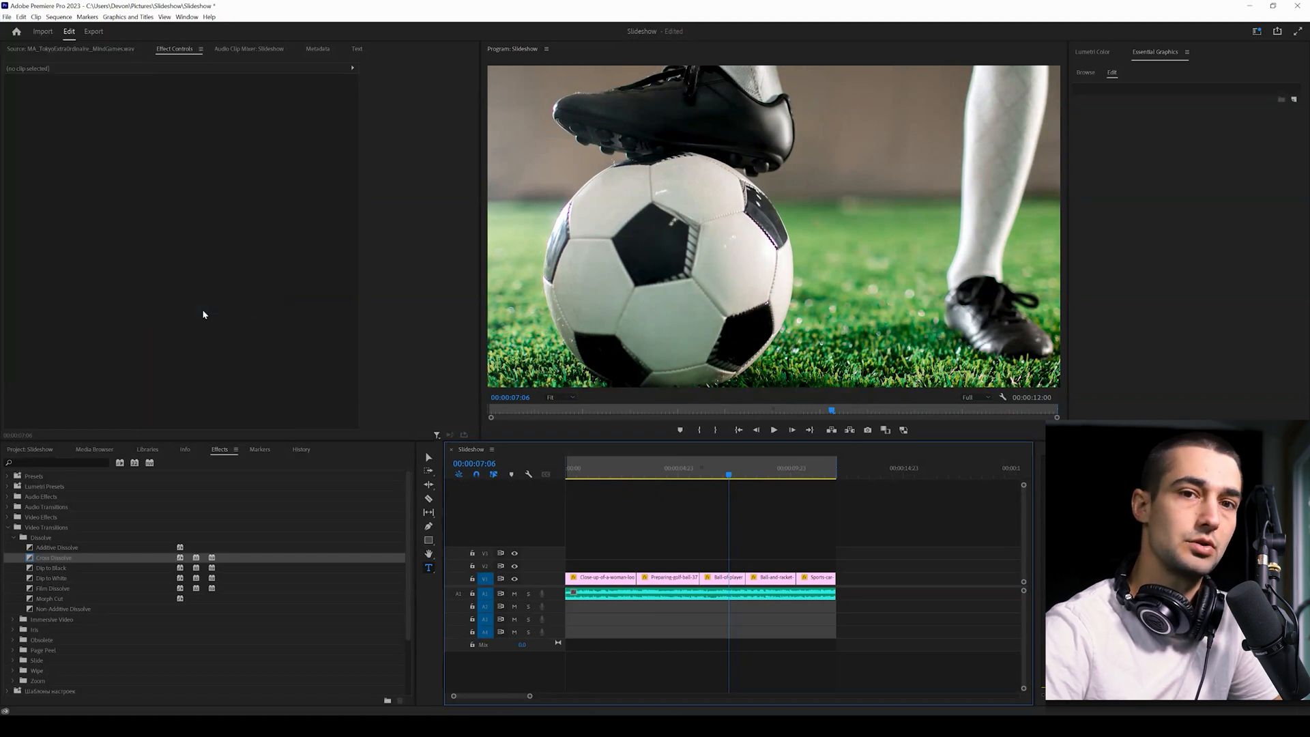
Step: Switch to Export mode and choose the H.264 1080p preset for Slideshow.mp4
click(94, 32)
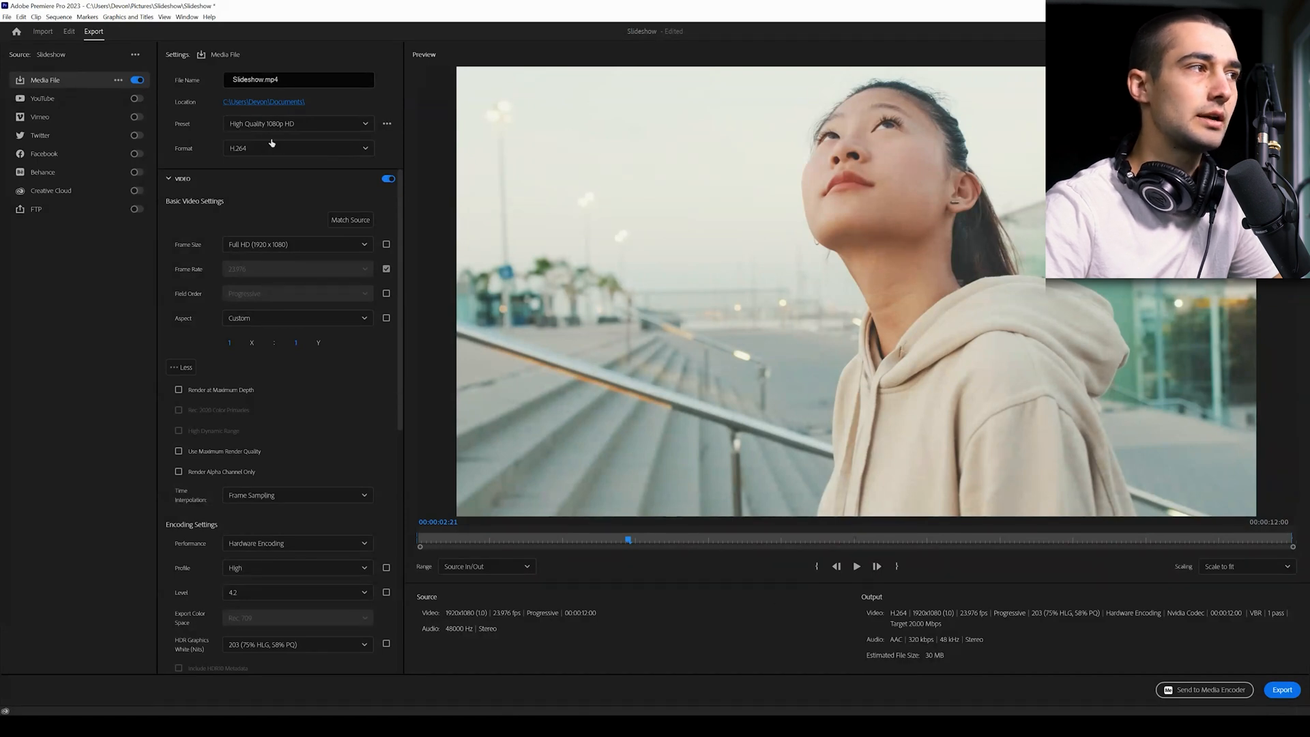
mouse_move(296, 123)
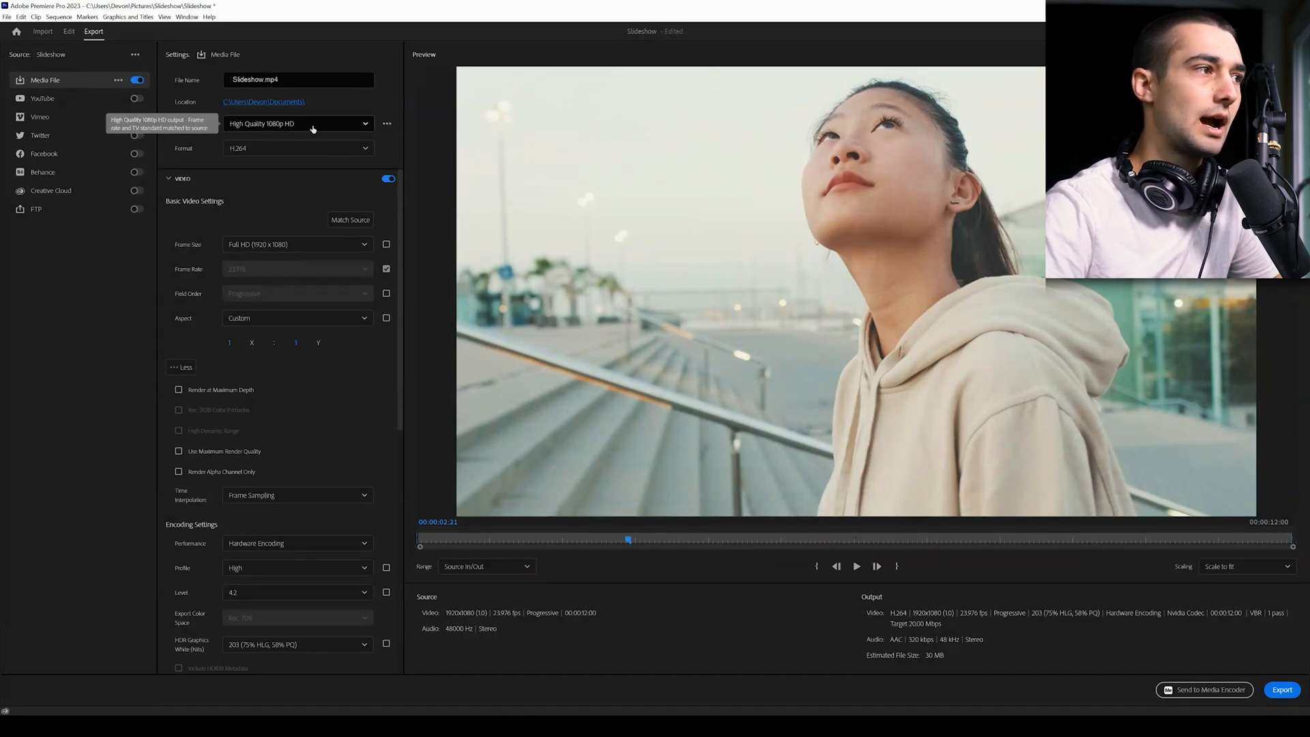
click(299, 124)
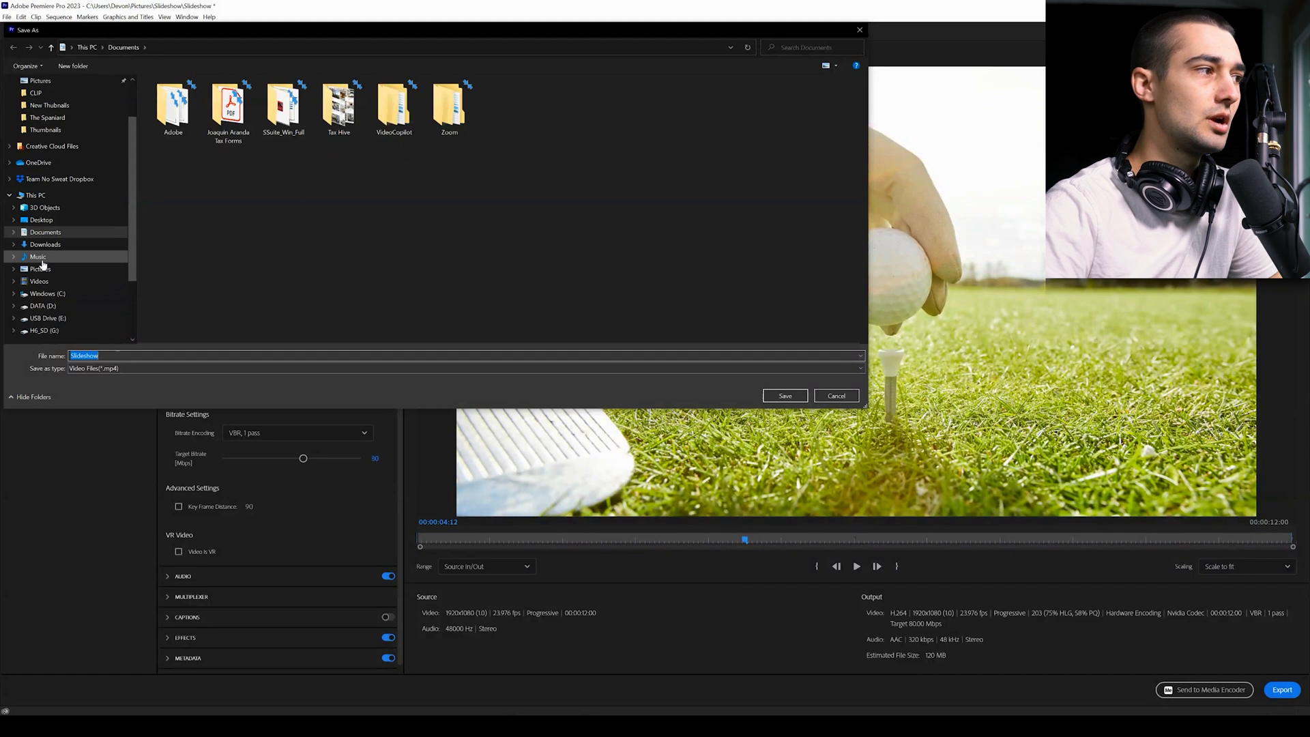
Step: Point the output location to the Slideshow folder inside Pictures
click(40, 269)
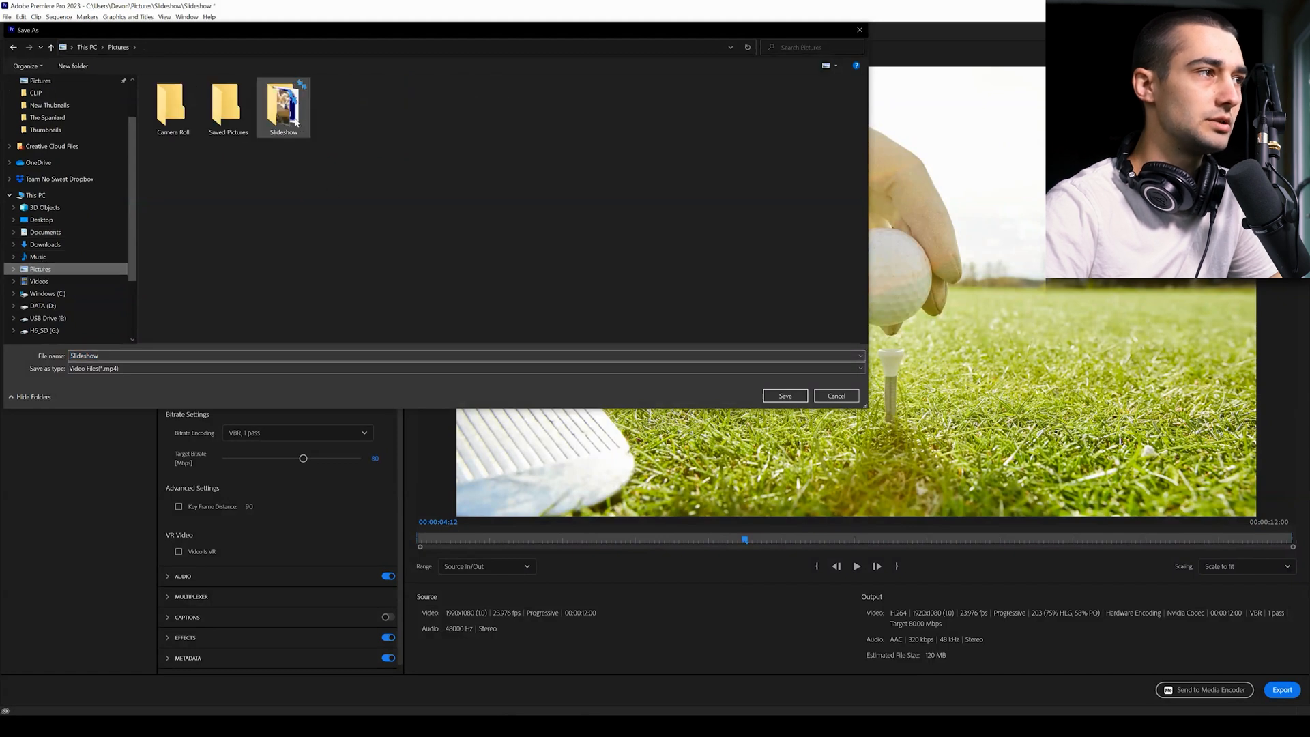
double_click(282, 105)
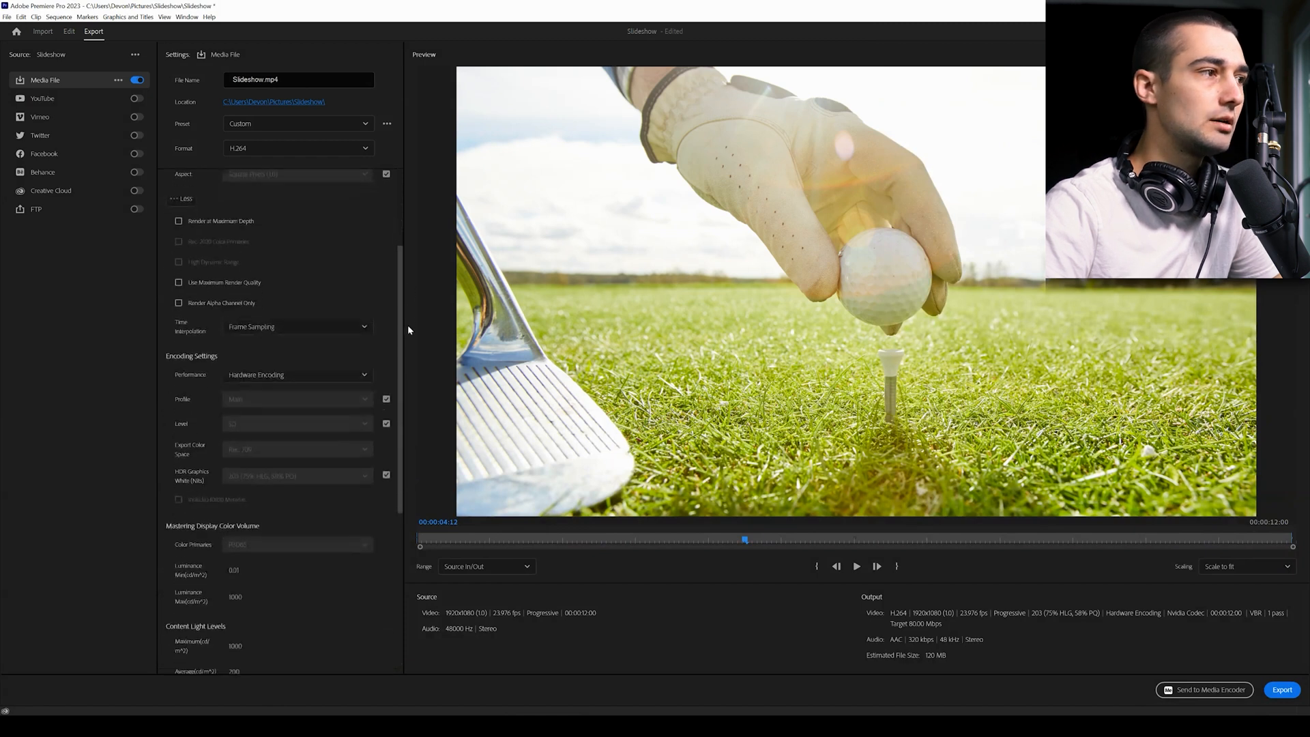
Step: Lower the target bitrate to 20 Mbps and start encoding Slideshow.mp4
scroll(down, 3)
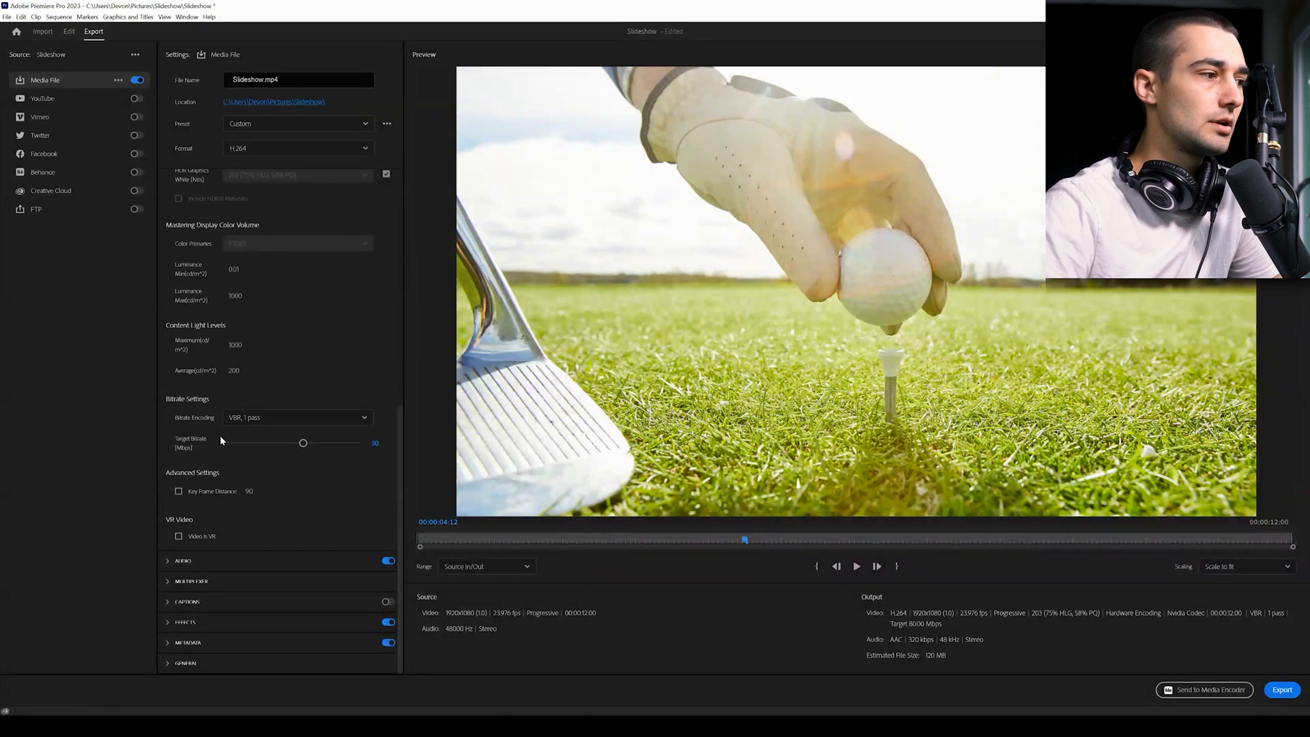
click(372, 442)
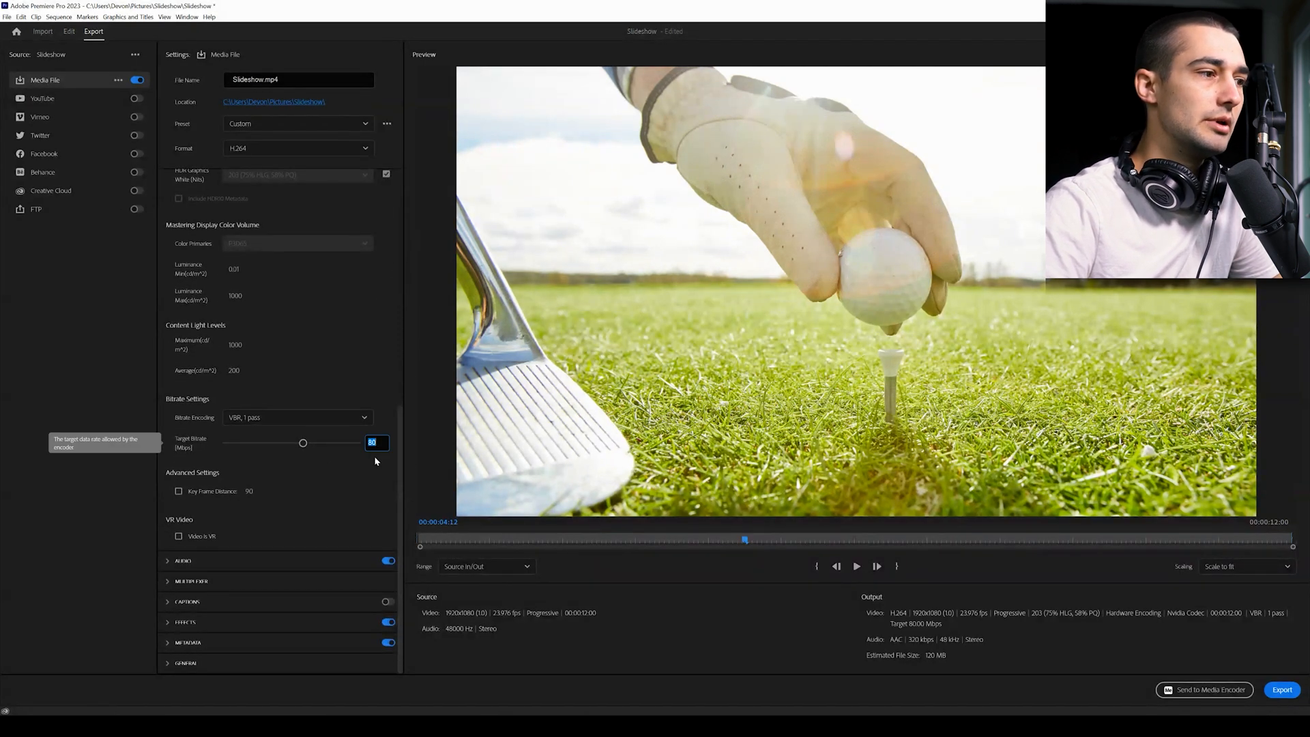
drag(303, 442, 243, 442)
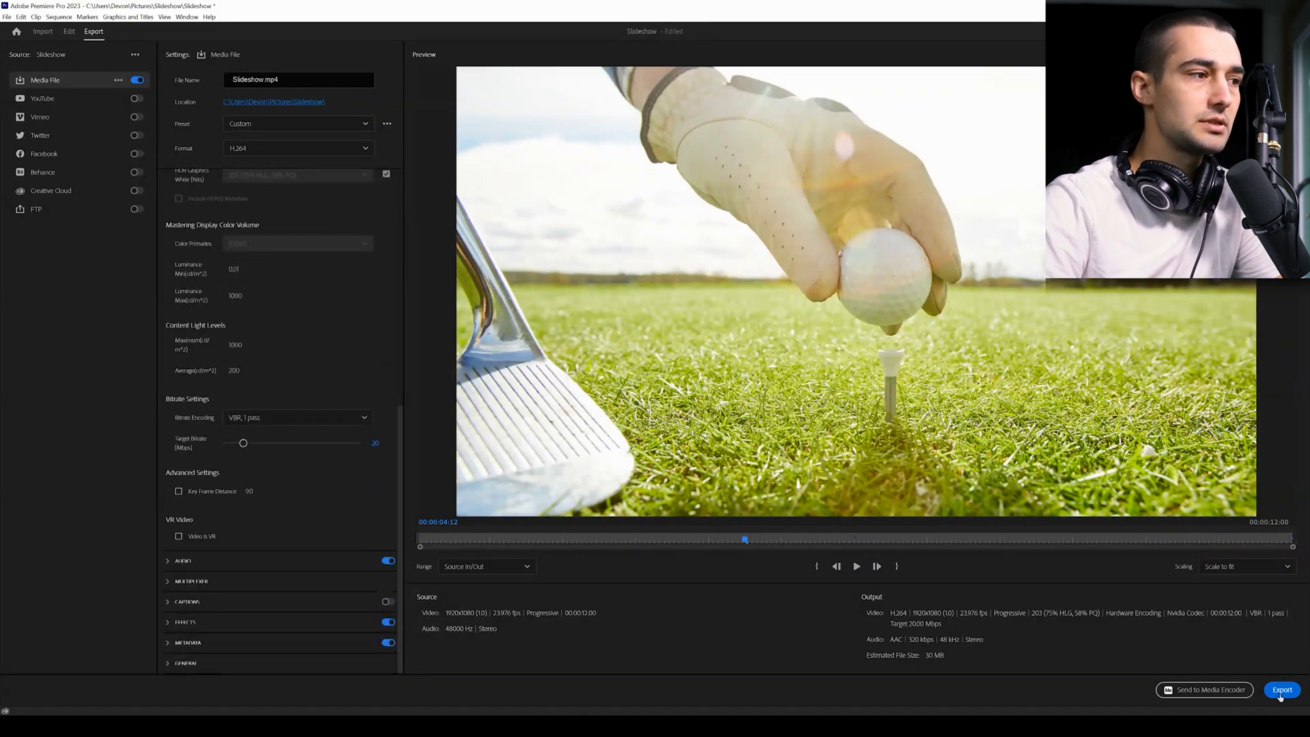
click(1281, 690)
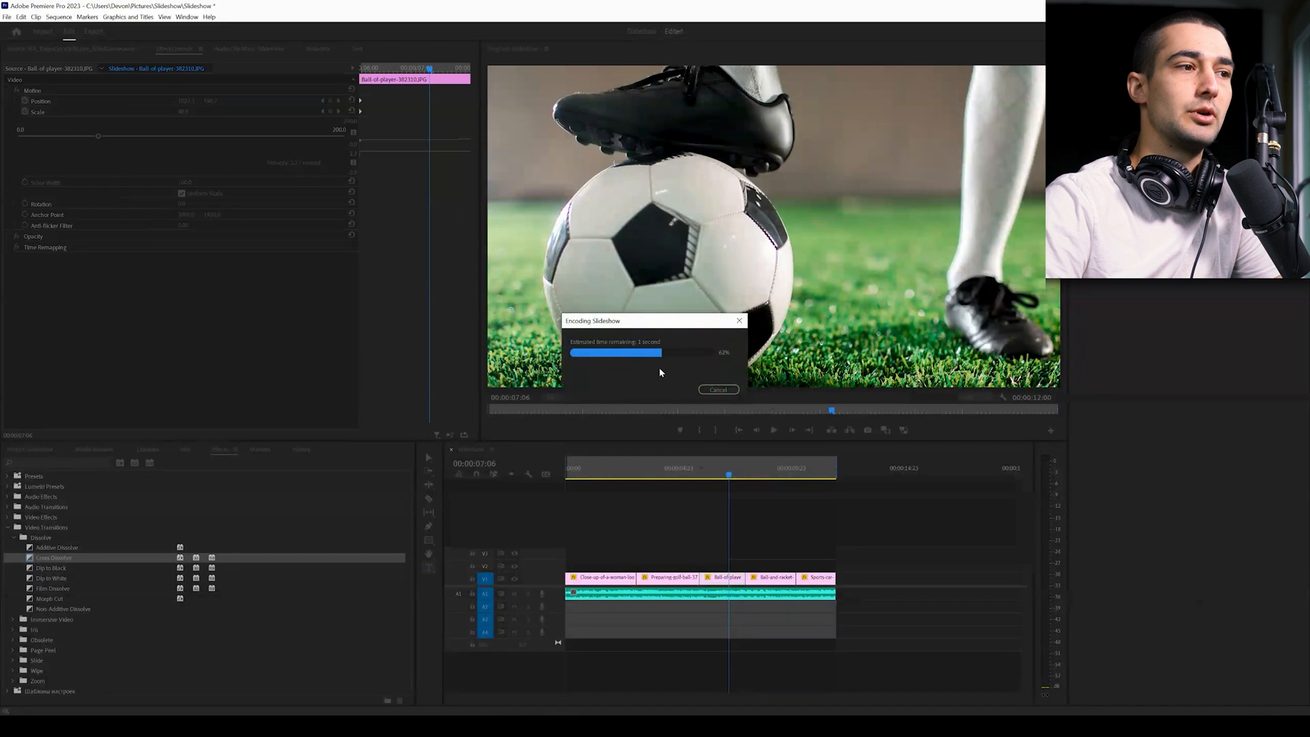